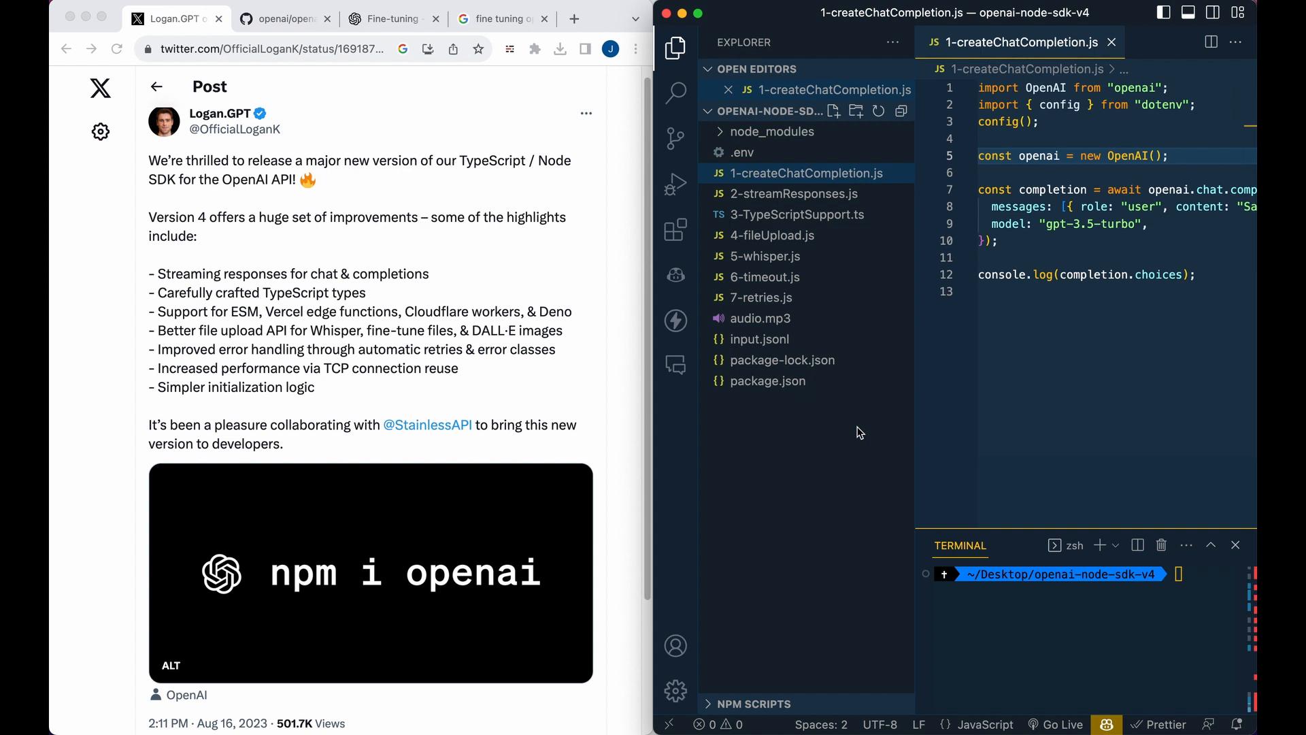
Switch Chrome to the openai/openai-node GitHub repository tab
click(283, 18)
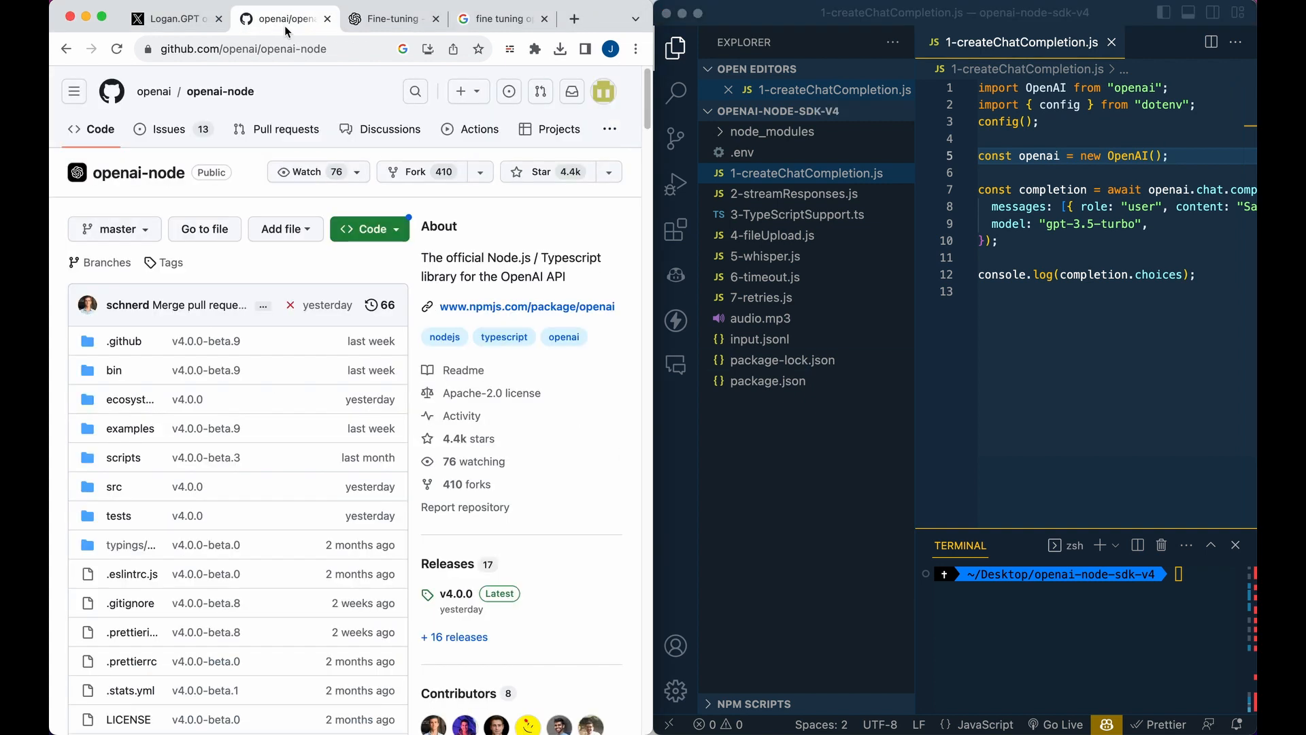
mouse_move(407, 272)
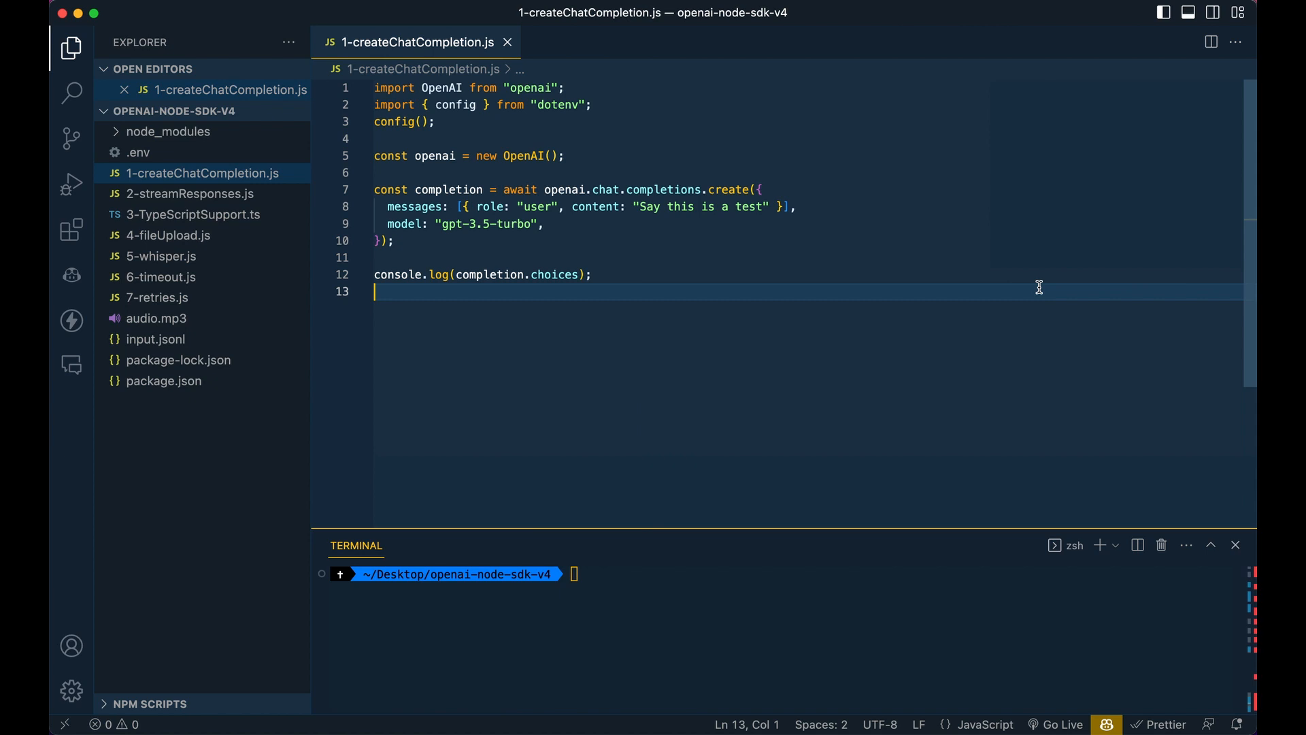
mouse_move(872, 300)
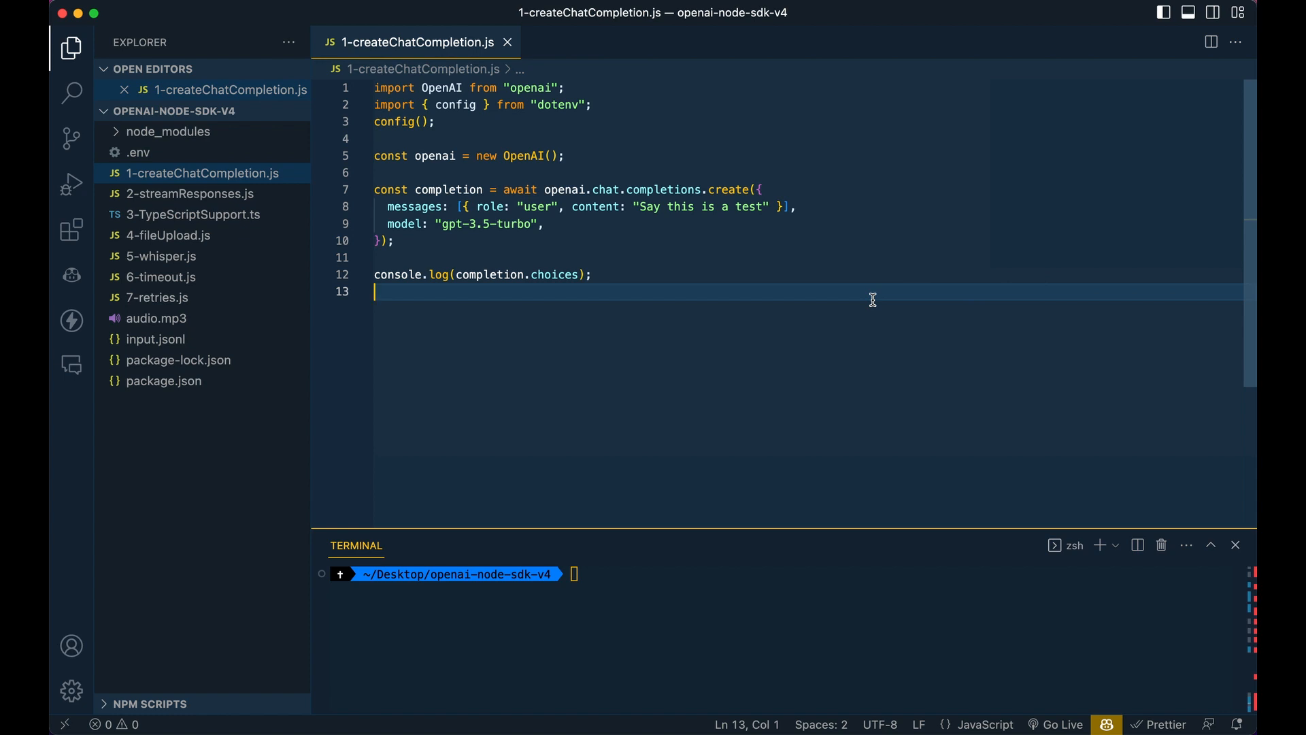
mouse_move(659, 94)
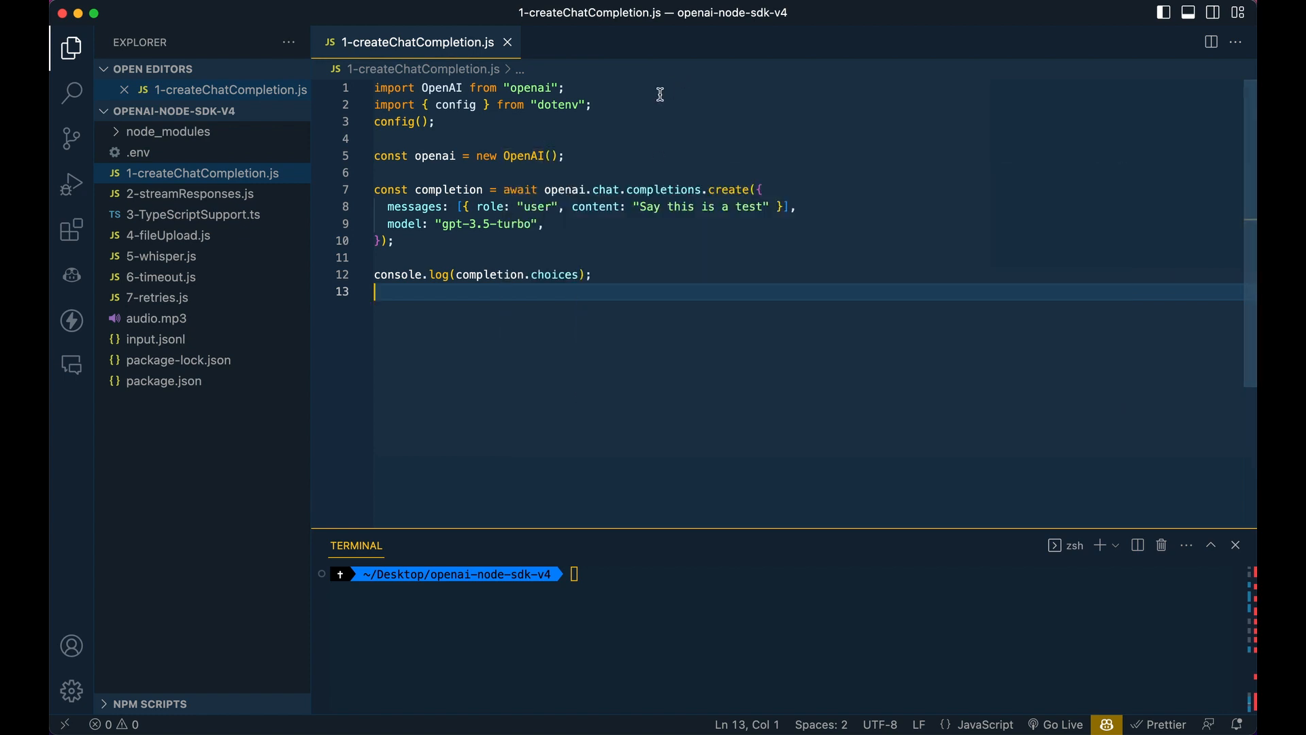
mouse_move(527, 155)
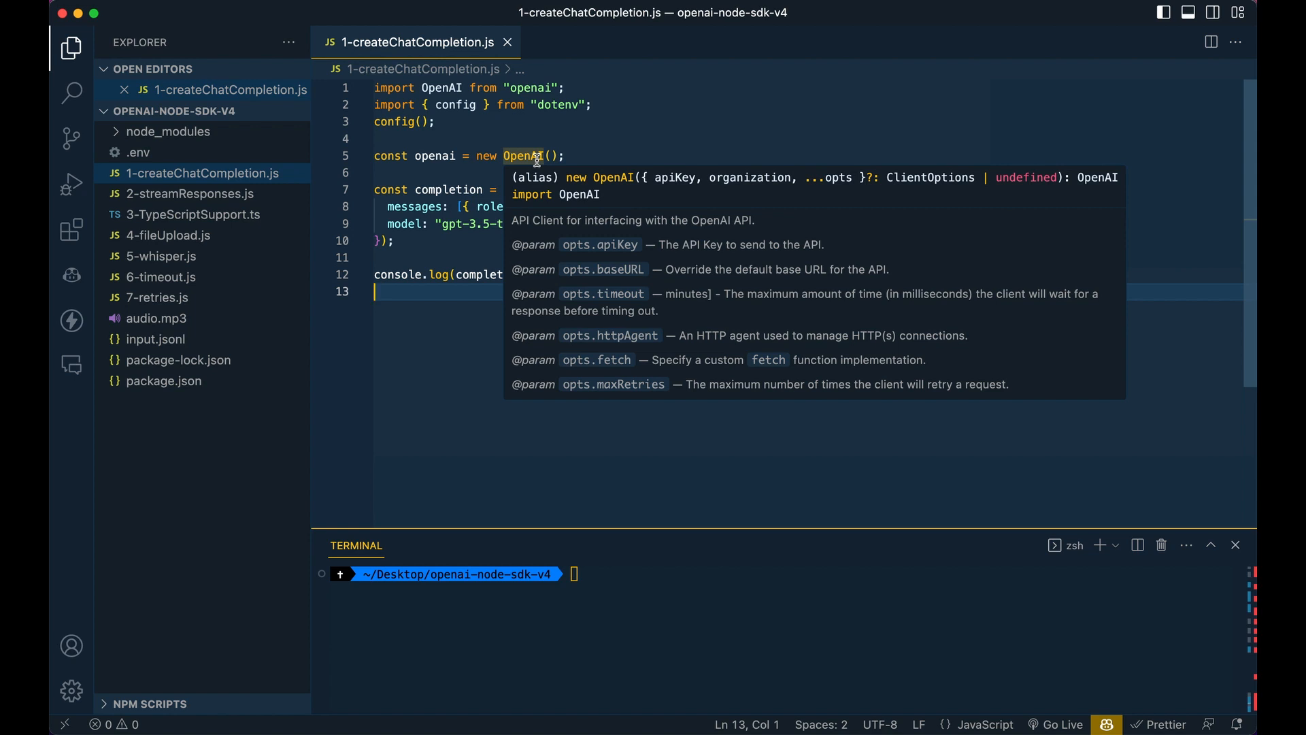
click(482, 139)
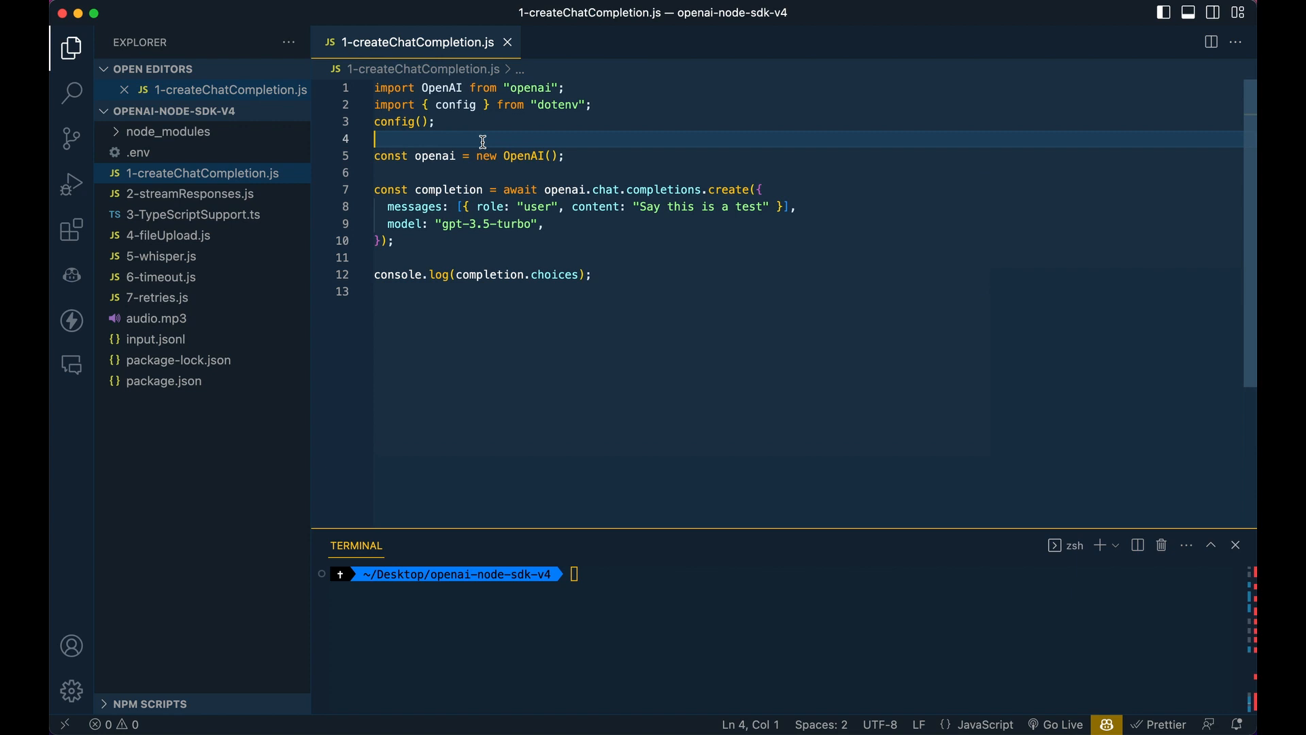
mouse_move(596, 207)
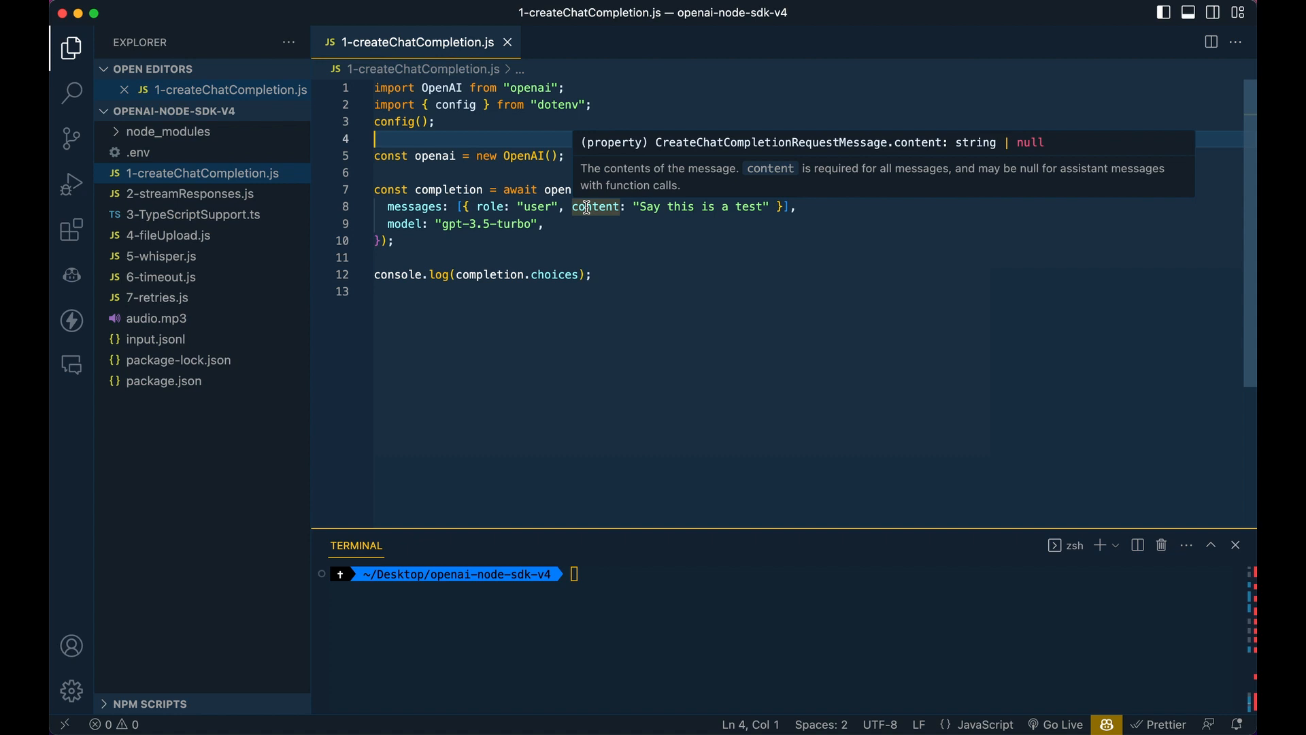
mouse_move(557, 295)
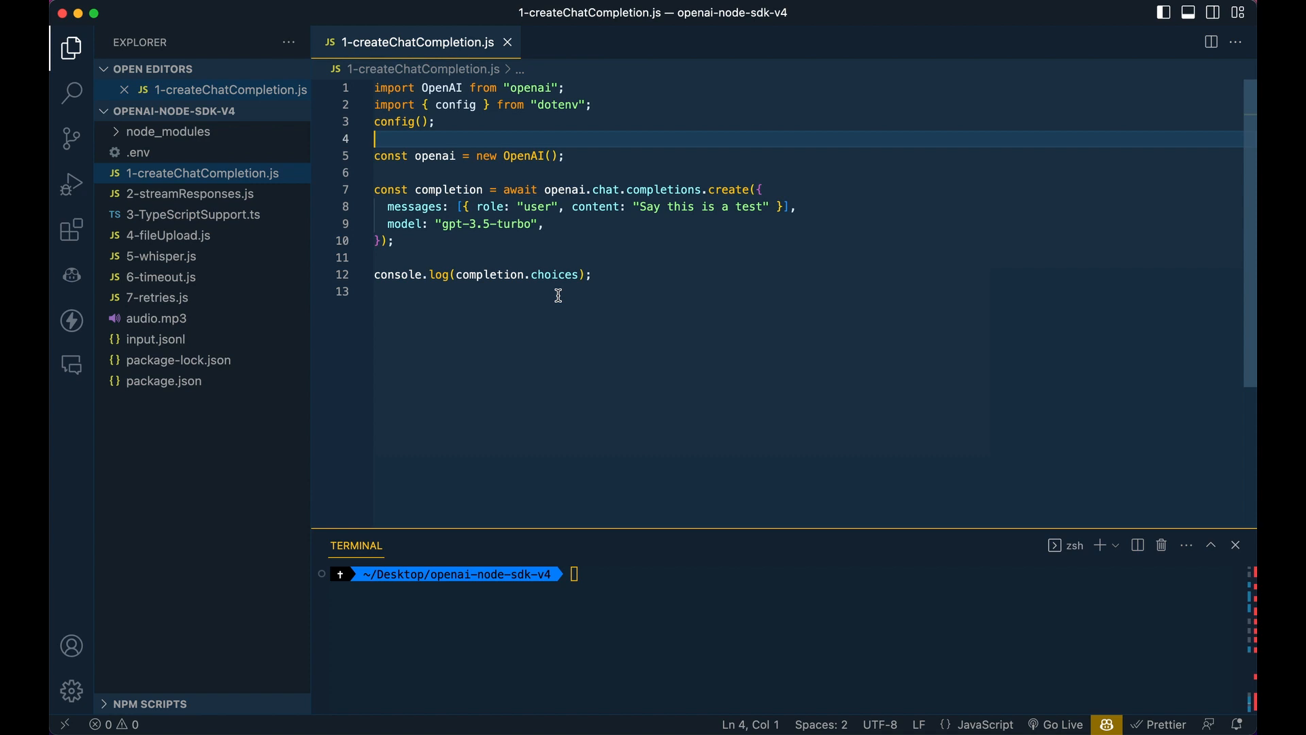
mouse_move(589, 275)
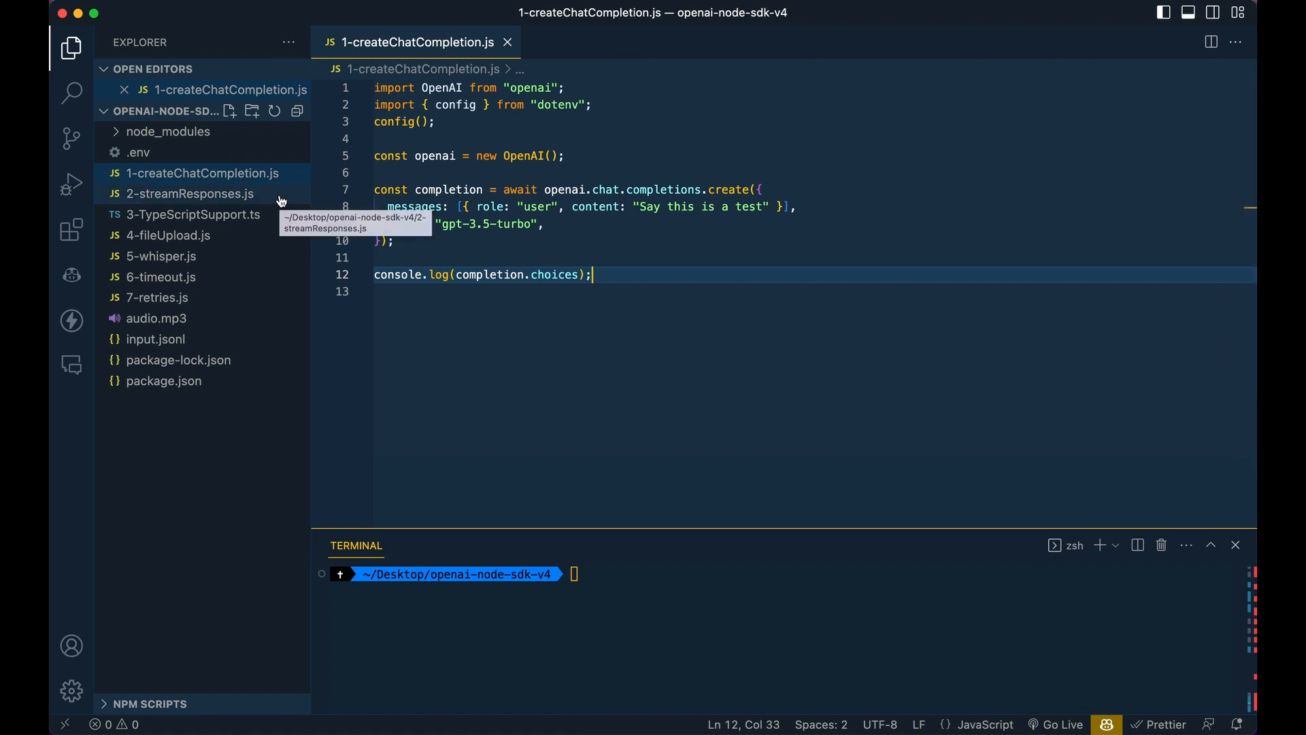
Run 2-streamResponses.js with node so the terminal prints "This is a test."
click(189, 194)
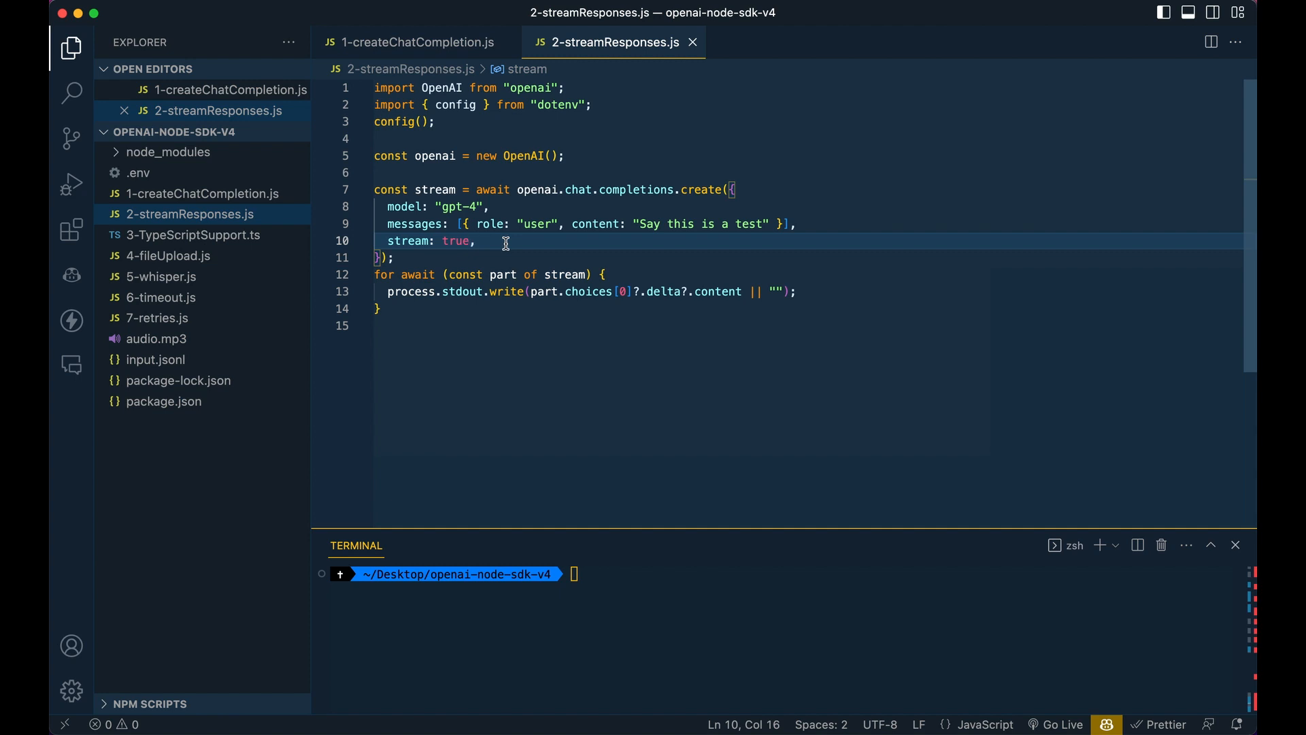
text(node 2-streamResponses.js)
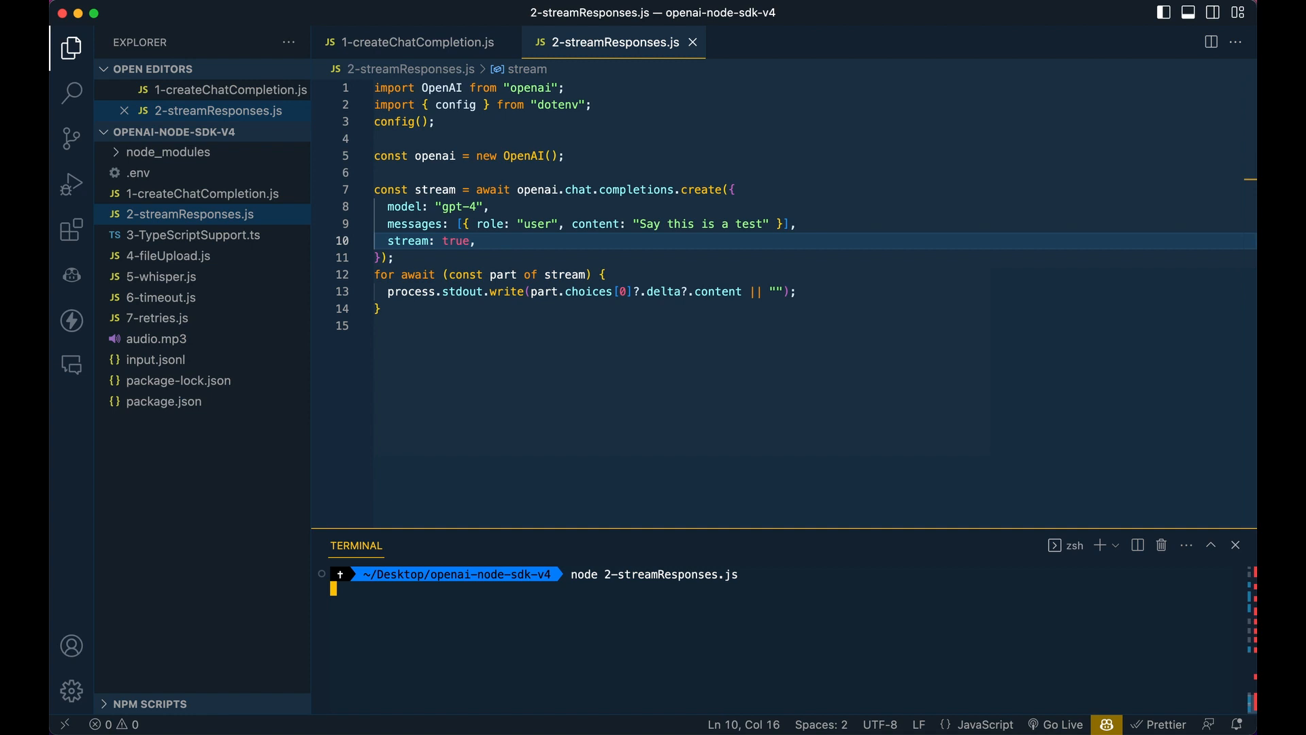
key(Return)
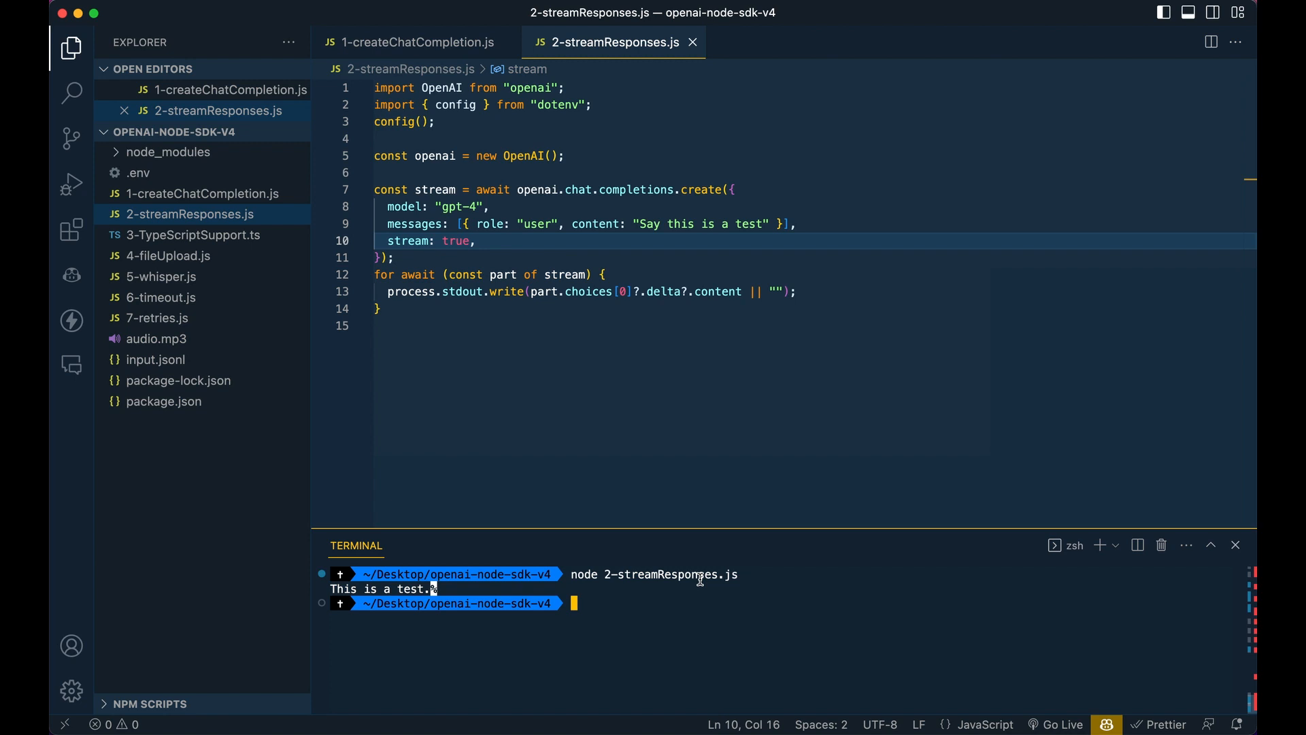
mouse_move(313, 358)
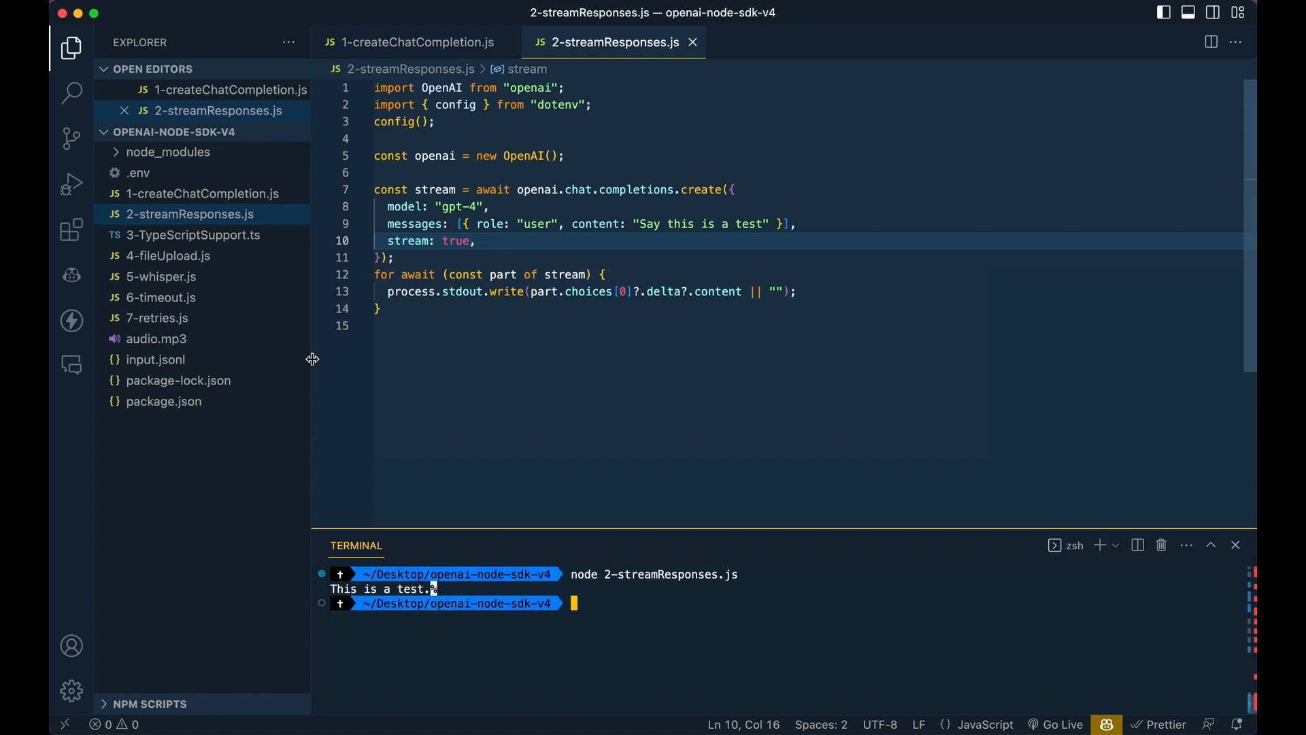
In 3-TypeScriptSupport.ts, change the params type to CompletionCreateParamsStreaming via IntelliSense
click(193, 234)
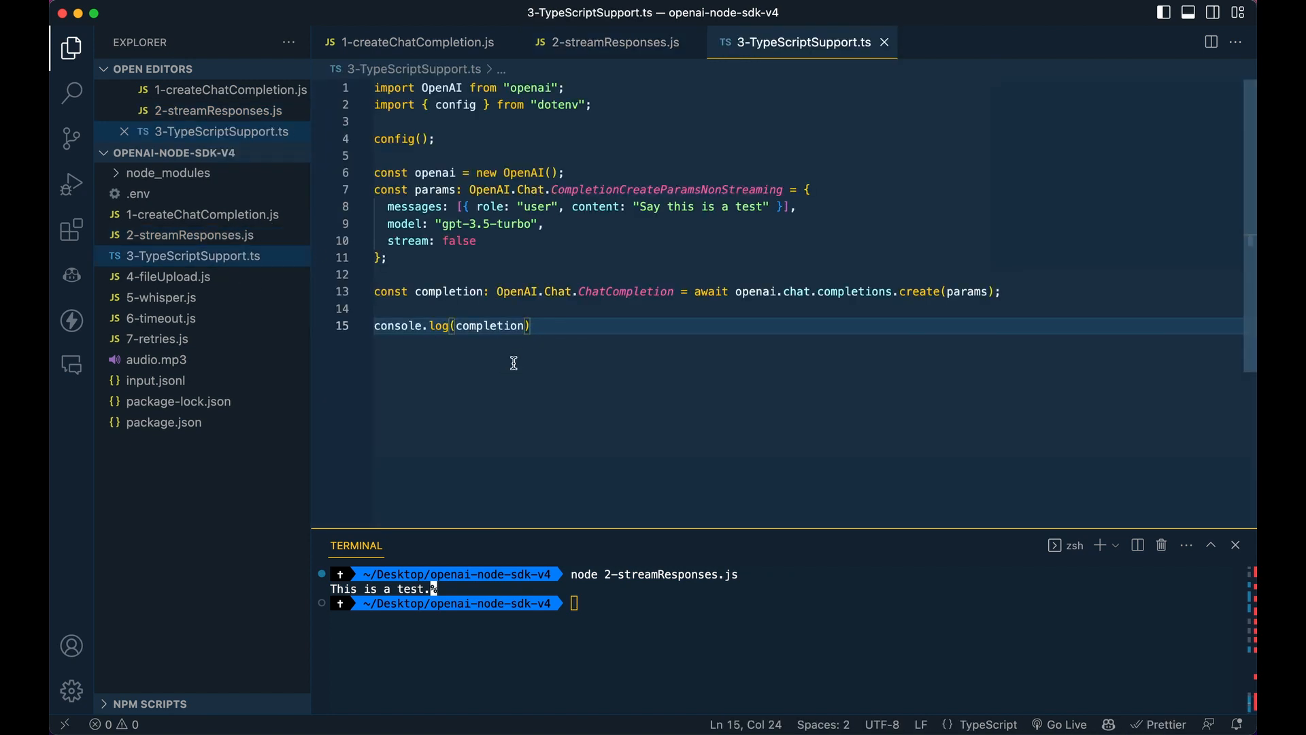
mouse_move(682, 268)
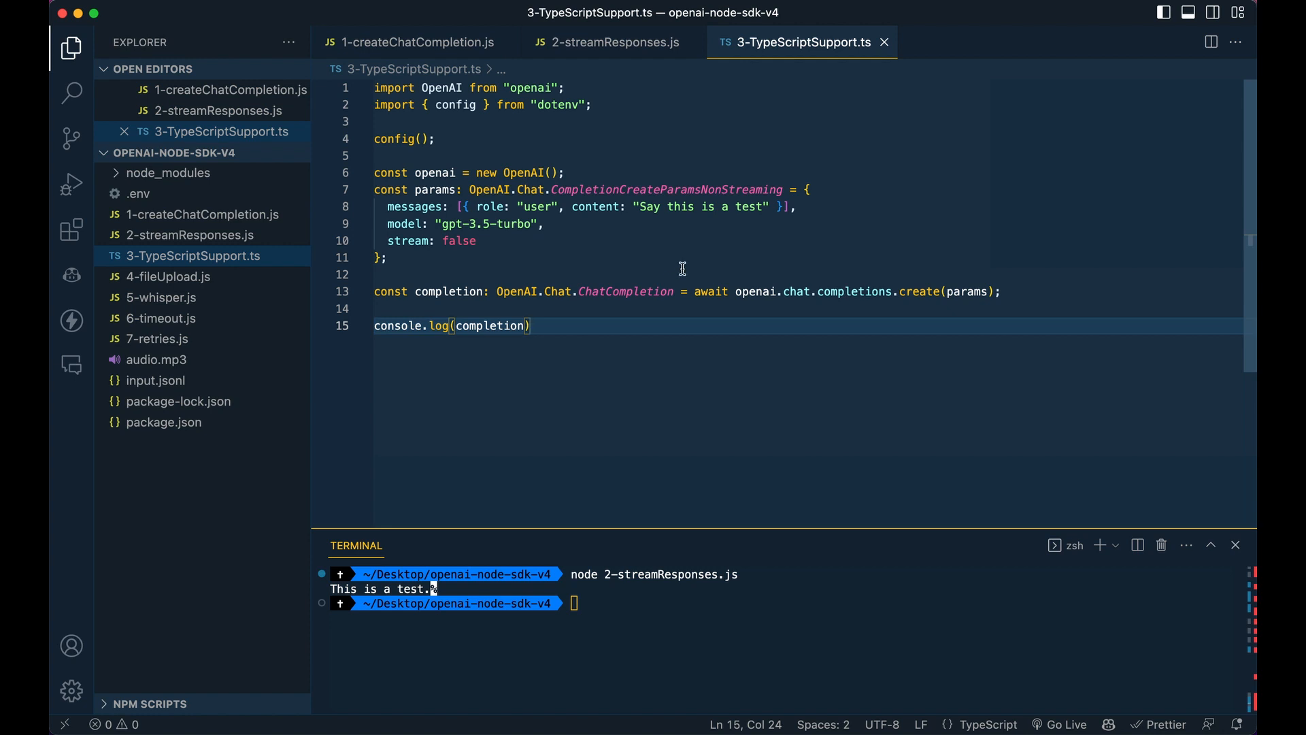
mouse_move(615, 225)
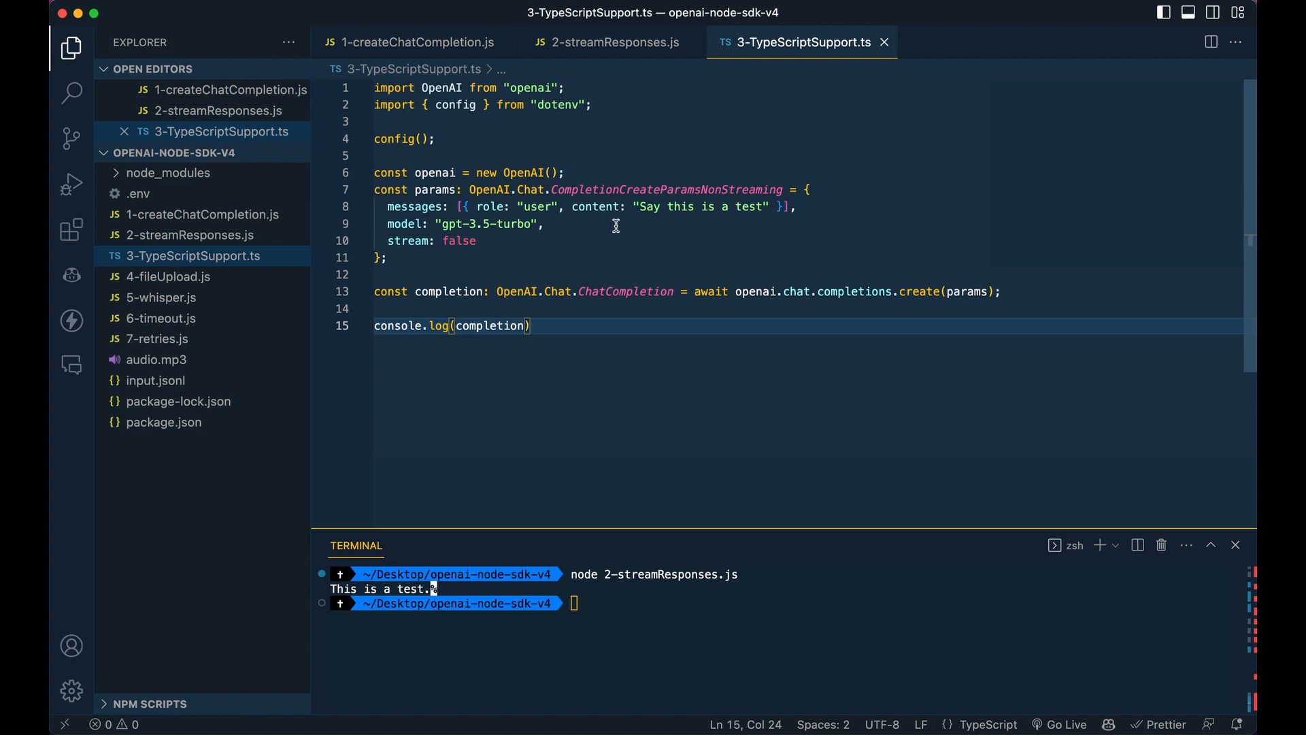
mouse_move(690, 285)
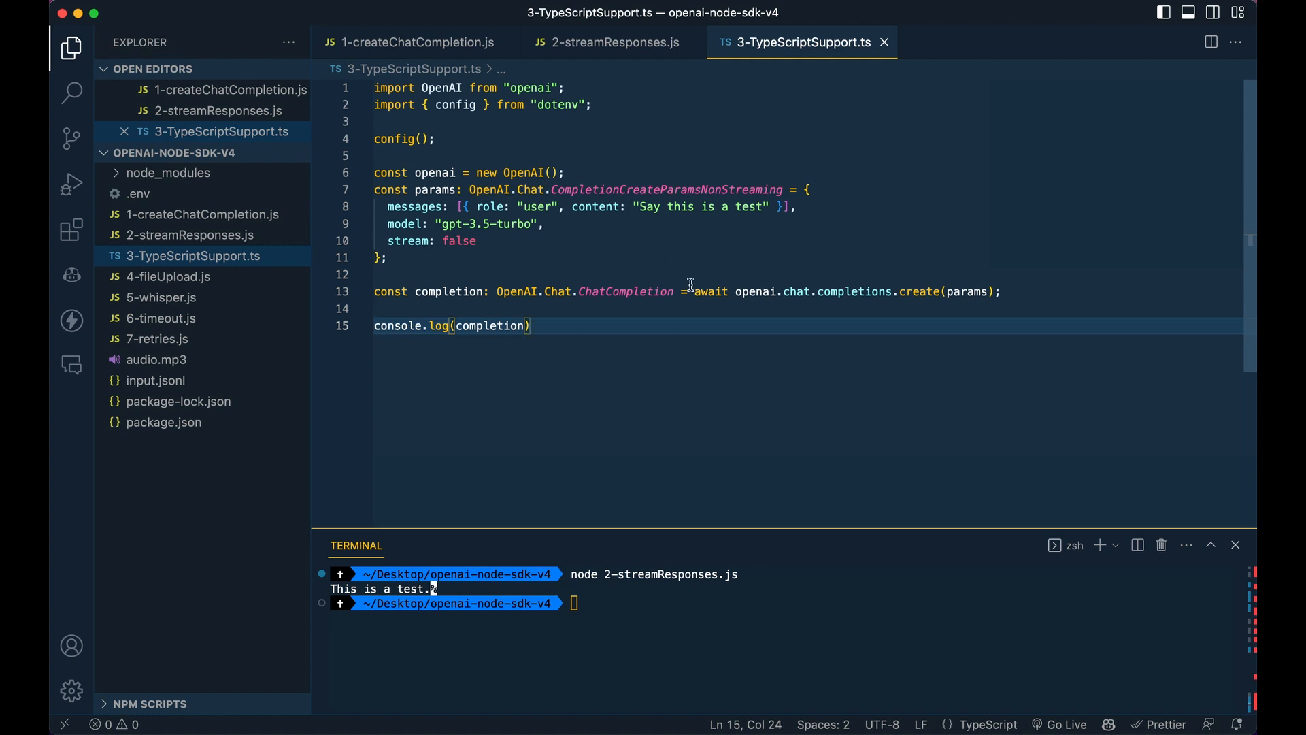
double_click(667, 189)
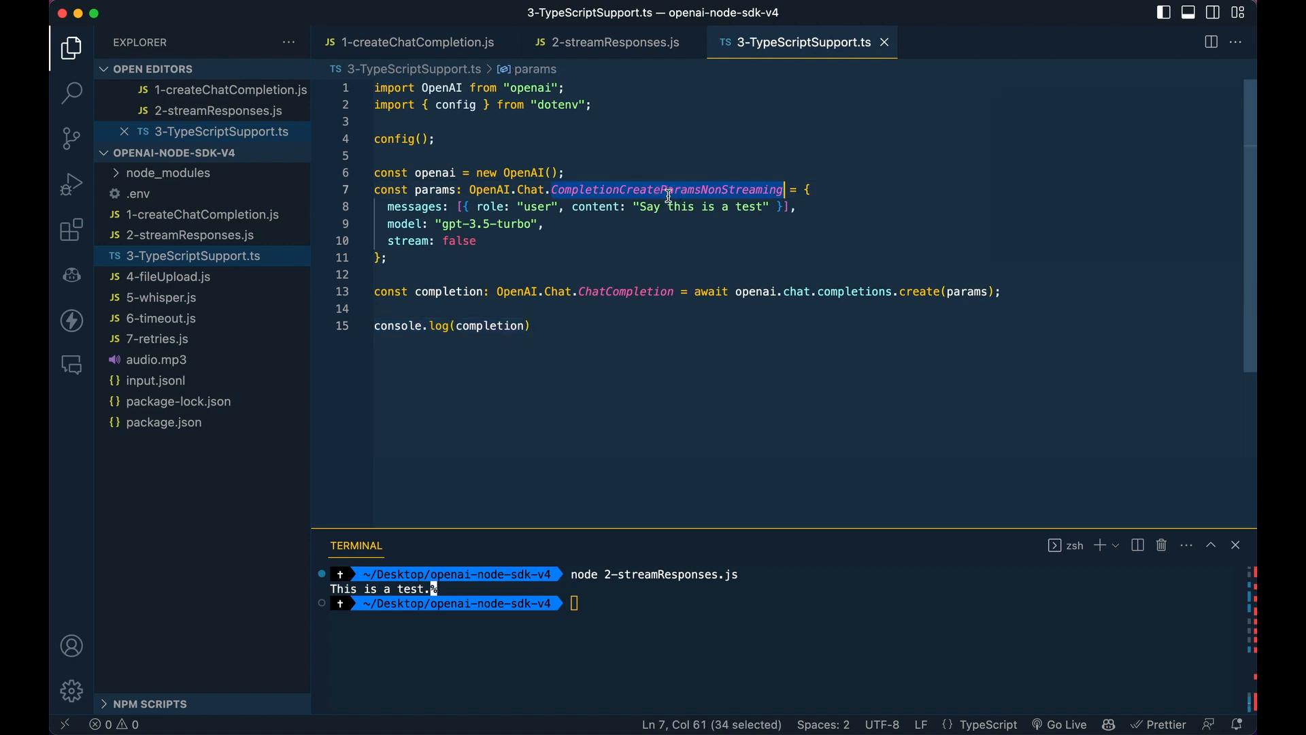
text(CompletionCreateParams)
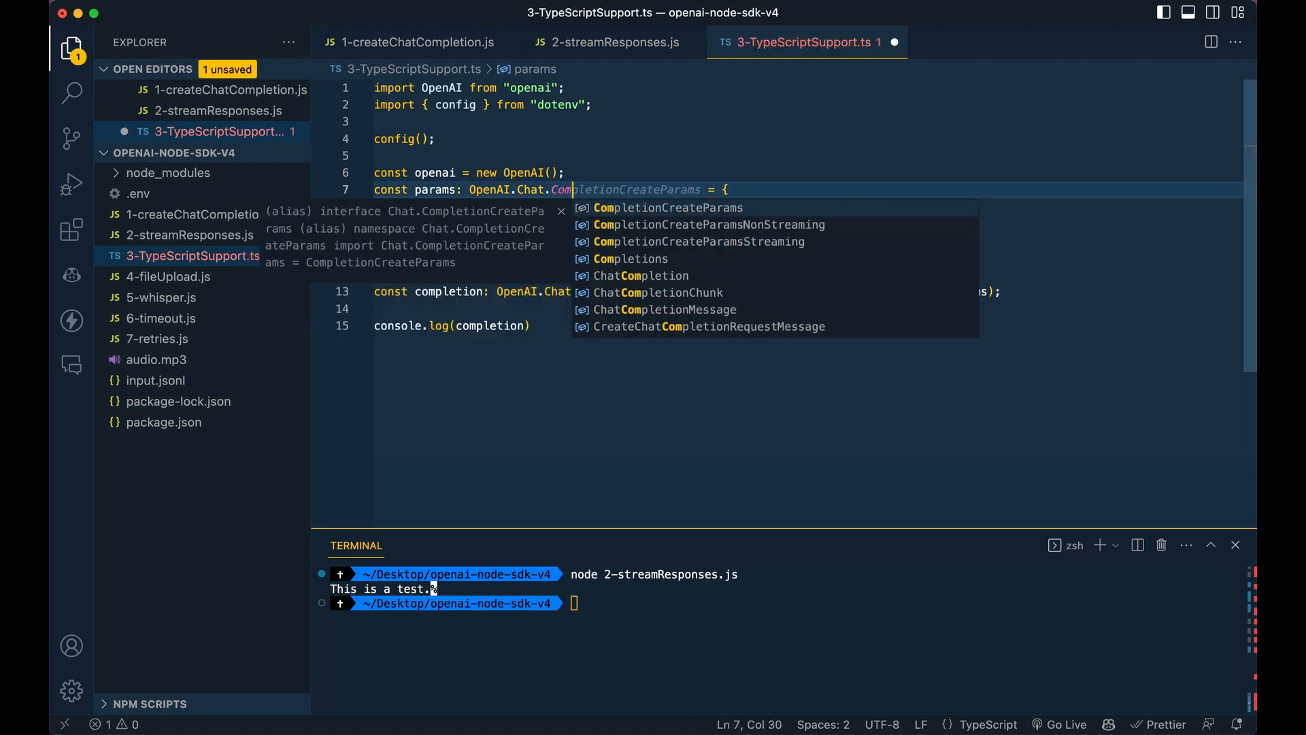
click(698, 242)
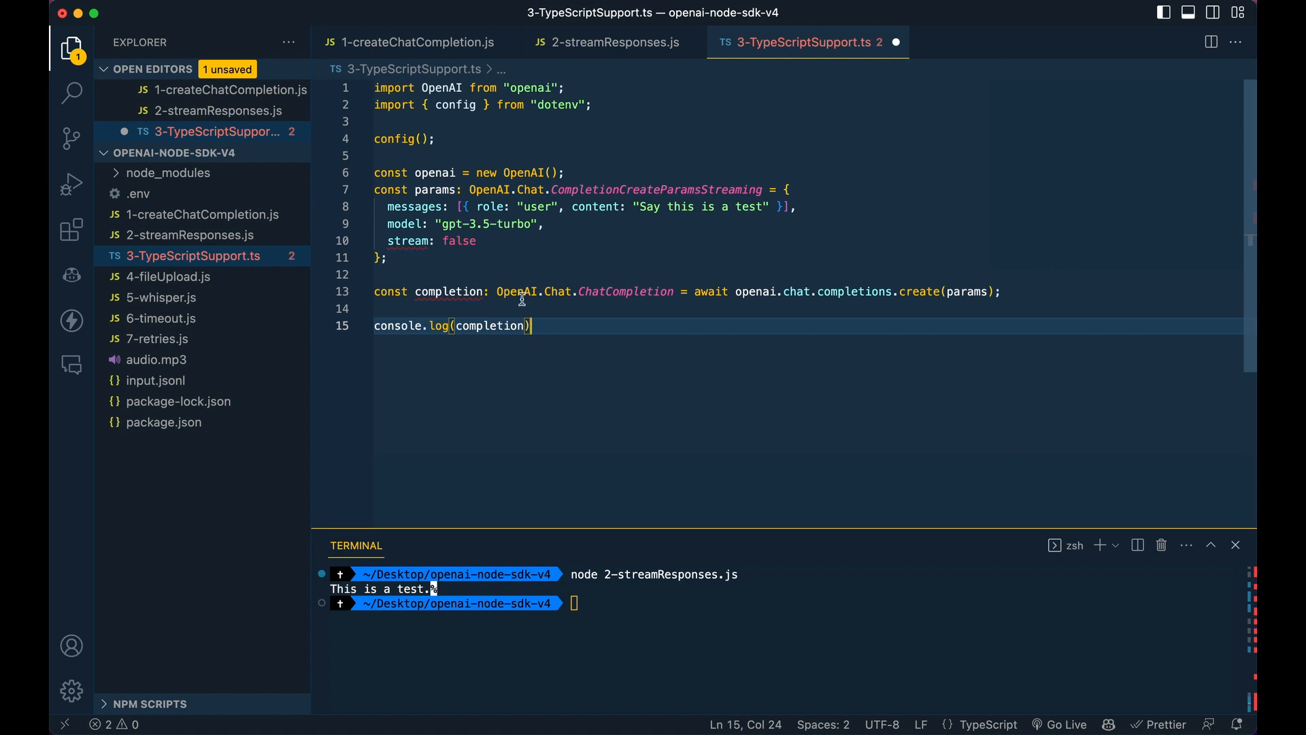
mouse_move(551, 300)
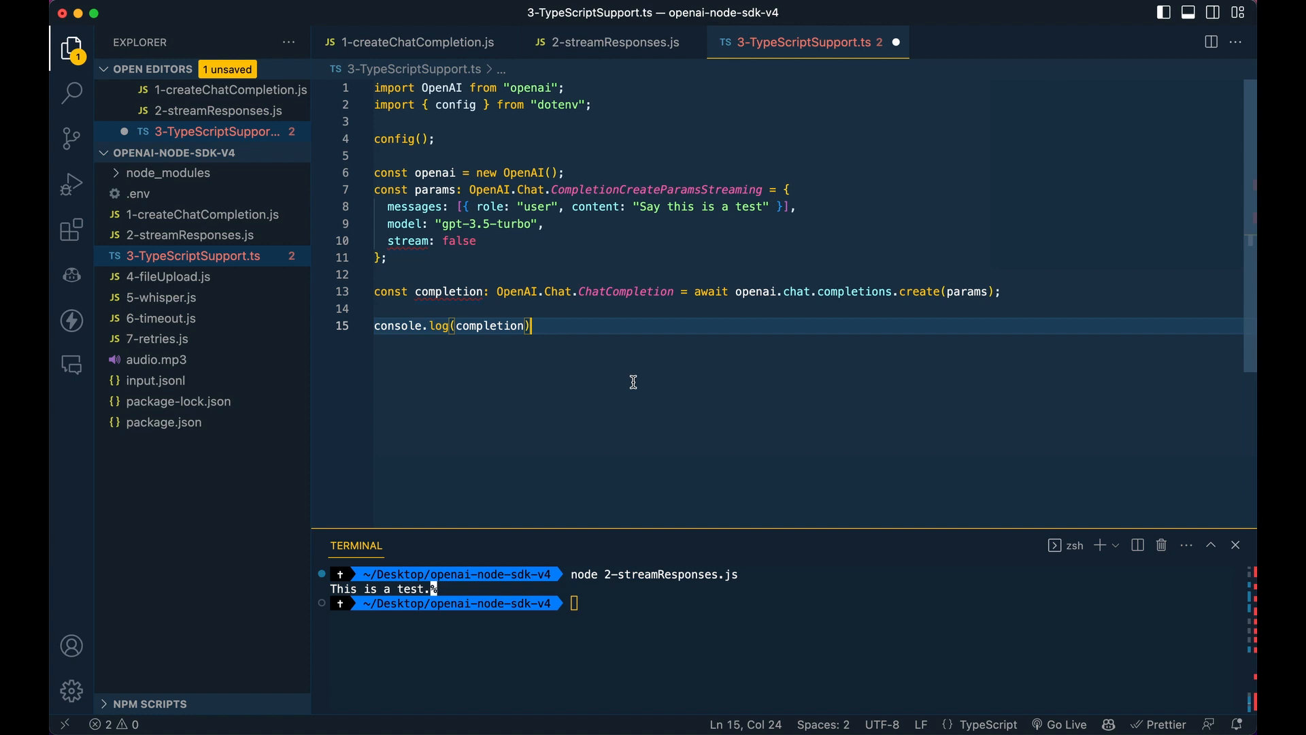
Switch to the 4-fileUpload.js example in the Explorer
click(166, 277)
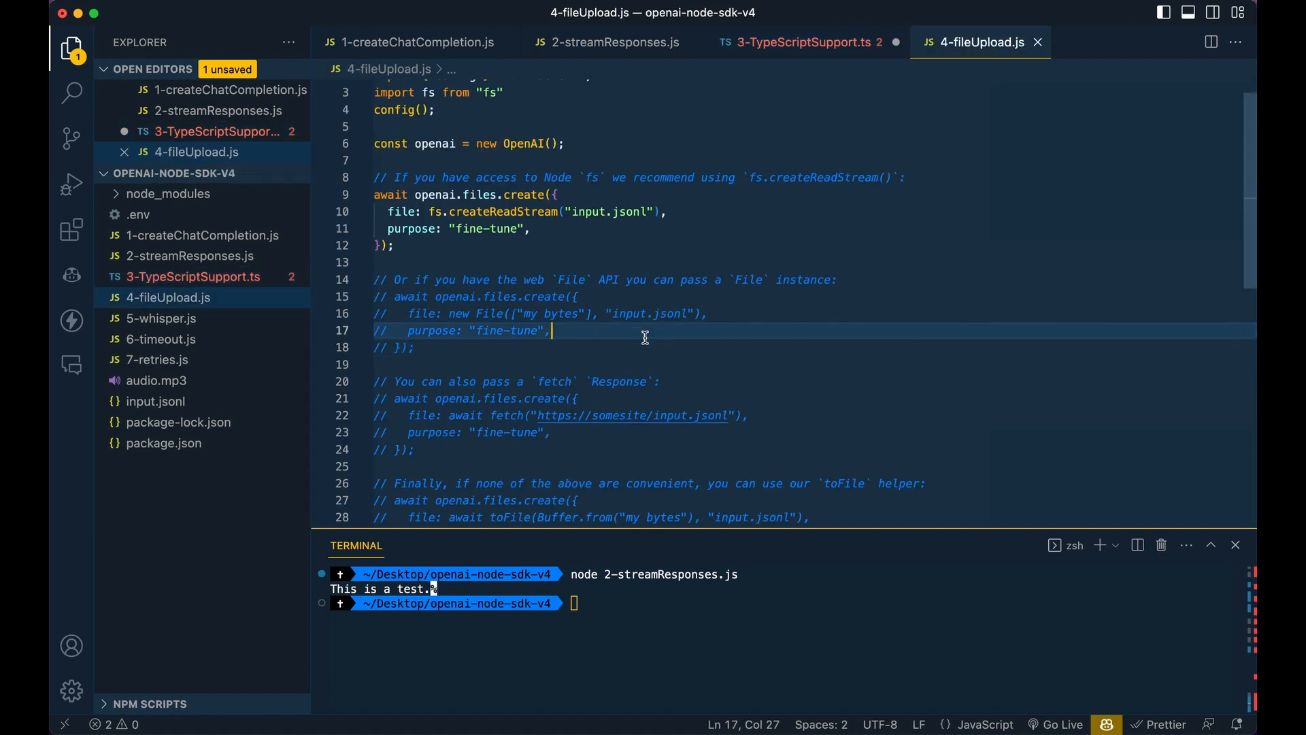
scroll(up, 3)
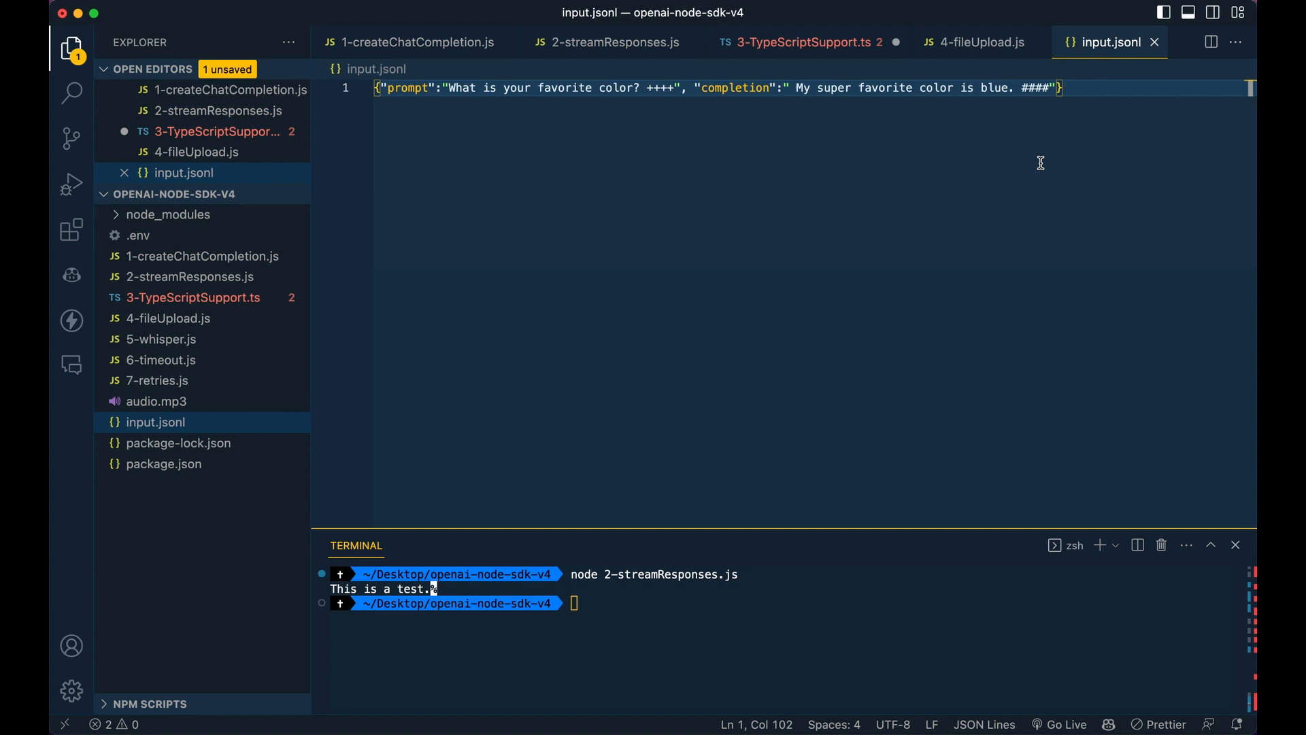
mouse_move(969, 165)
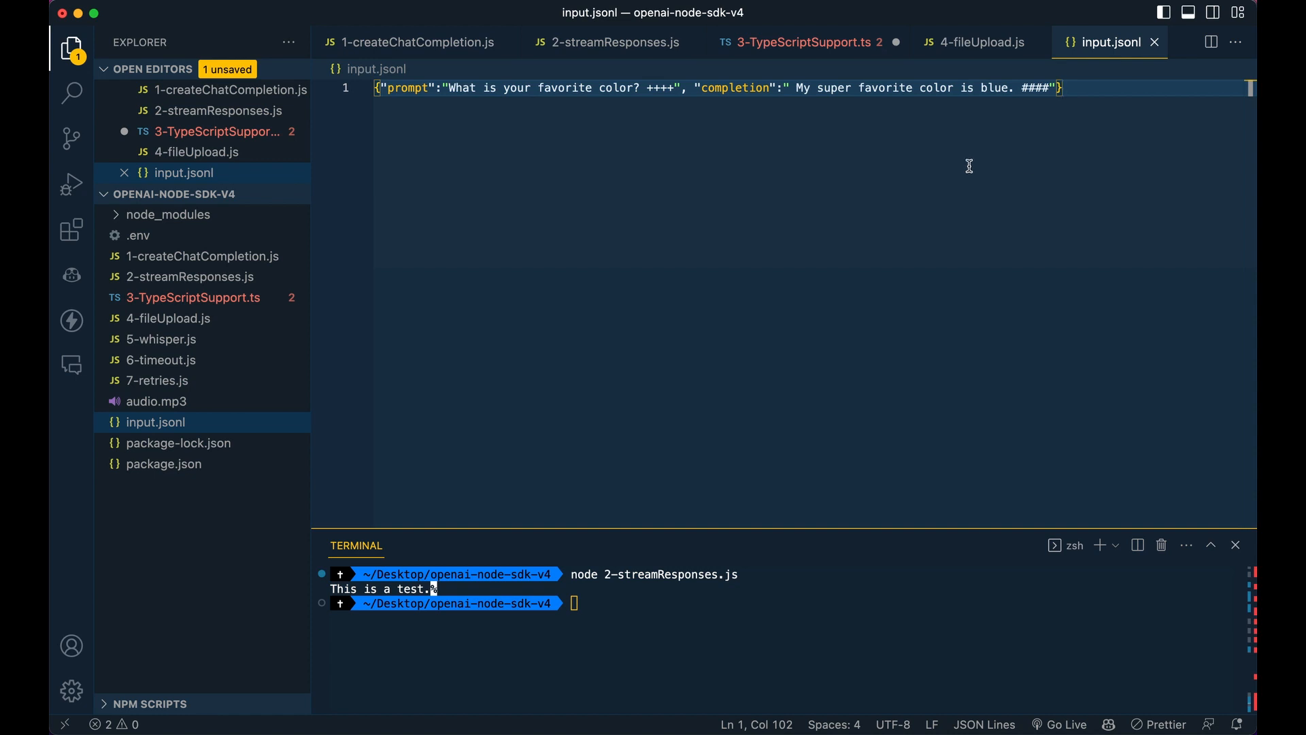
Scroll through 4-fileUpload.js, then move on to the 5-whisper.js transcription example
click(979, 42)
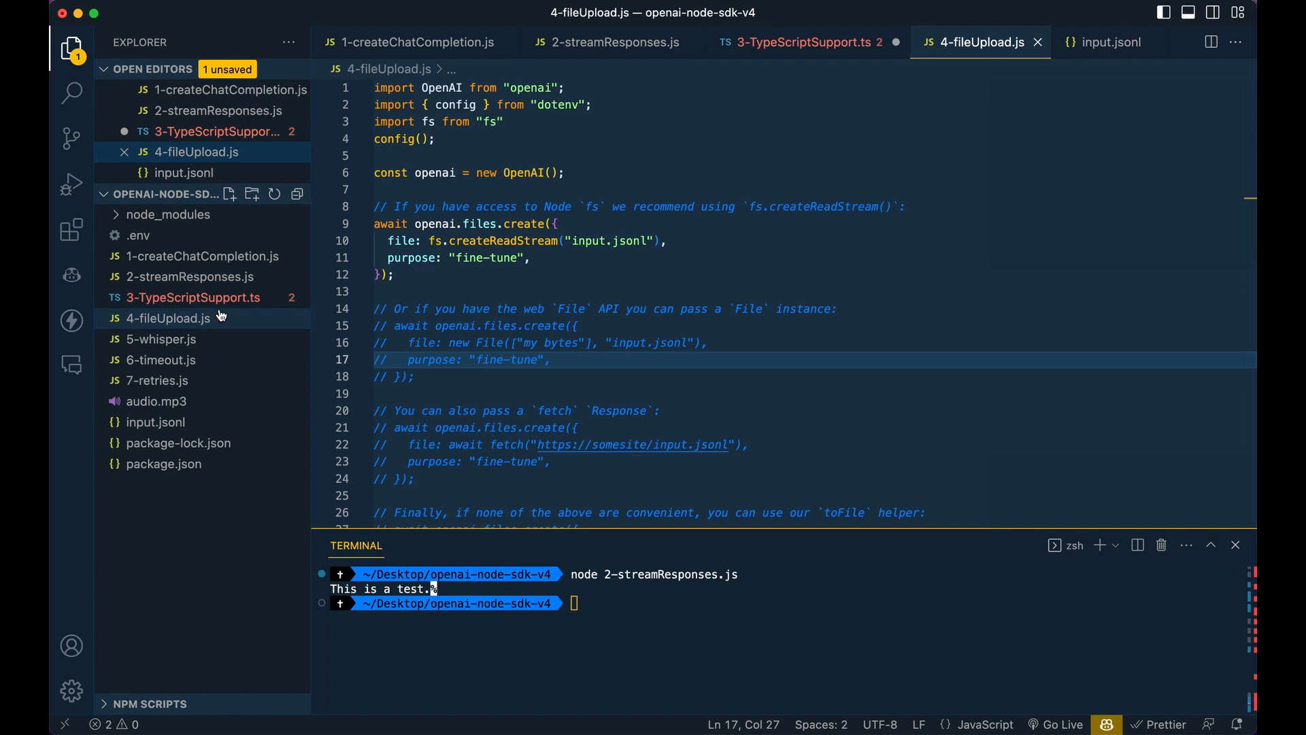
scroll(down, 3)
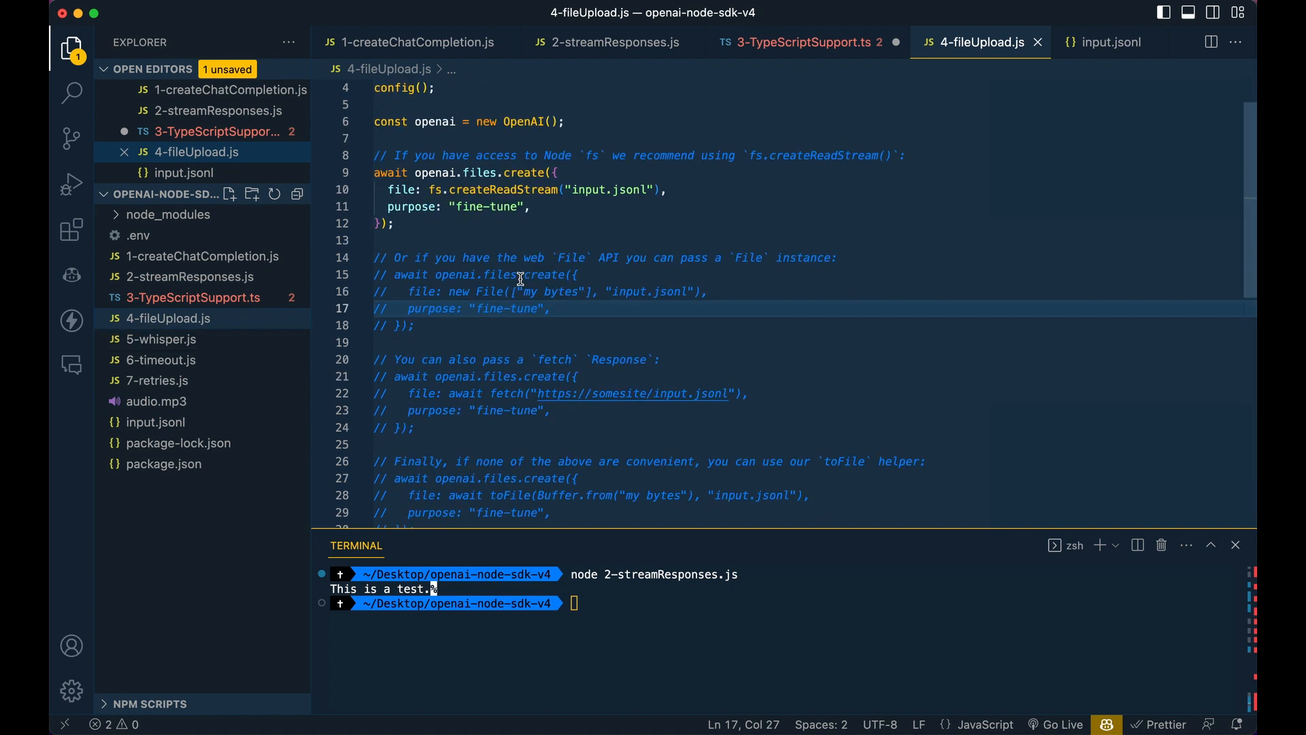
scroll(up, 3)
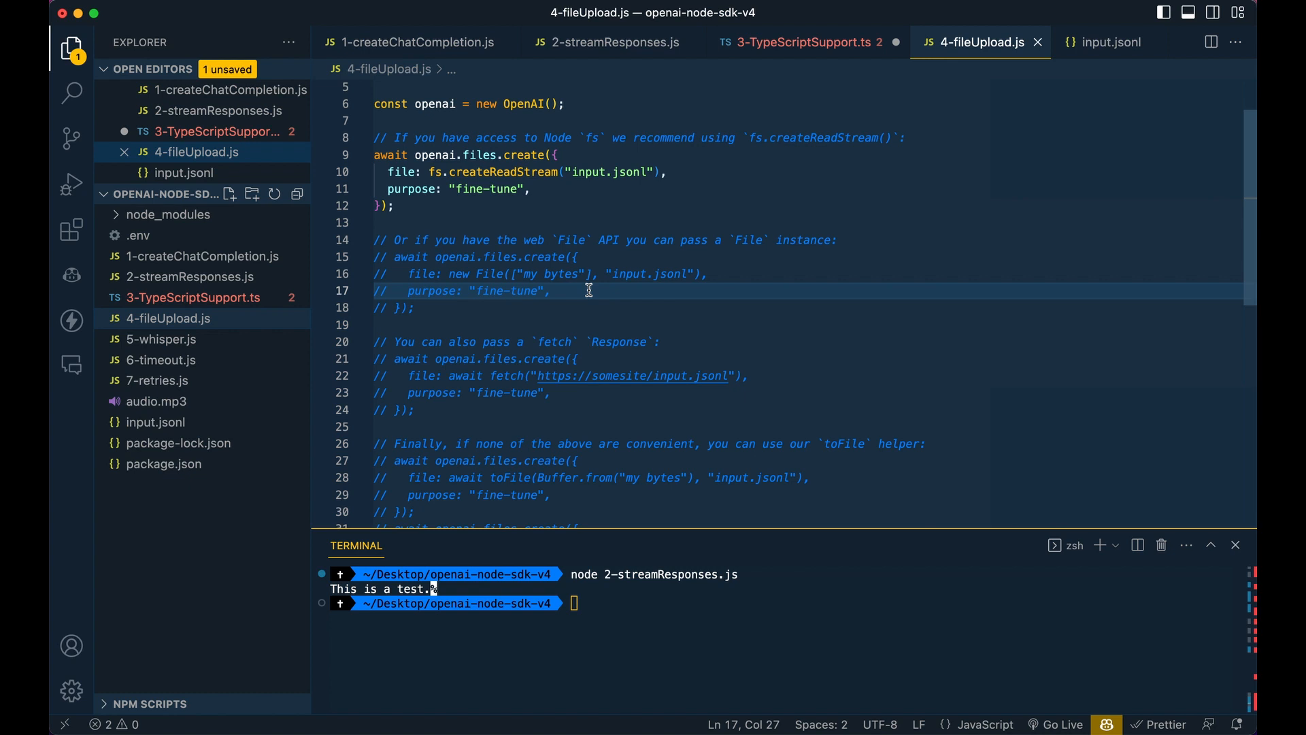
click(160, 360)
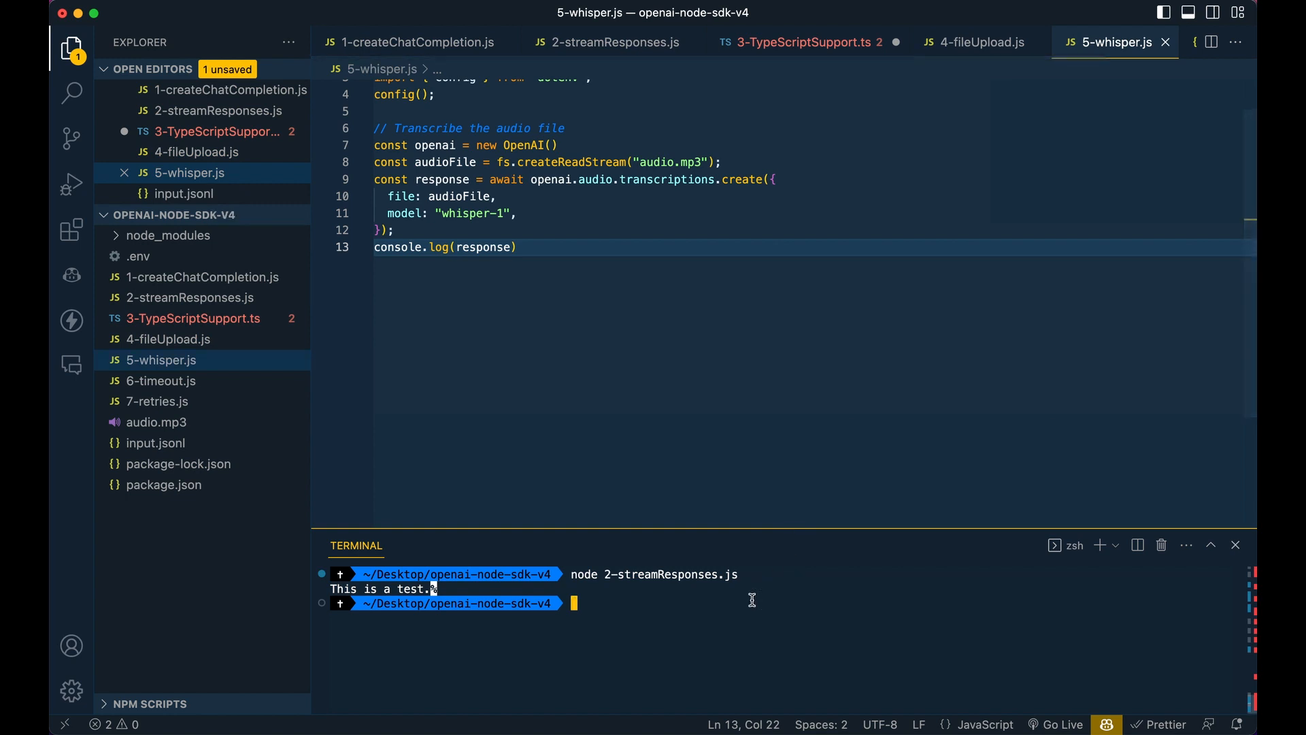
Run 5-whisper.js with node so the audio.mp3 transcript prints in the terminal
scroll(up, 3)
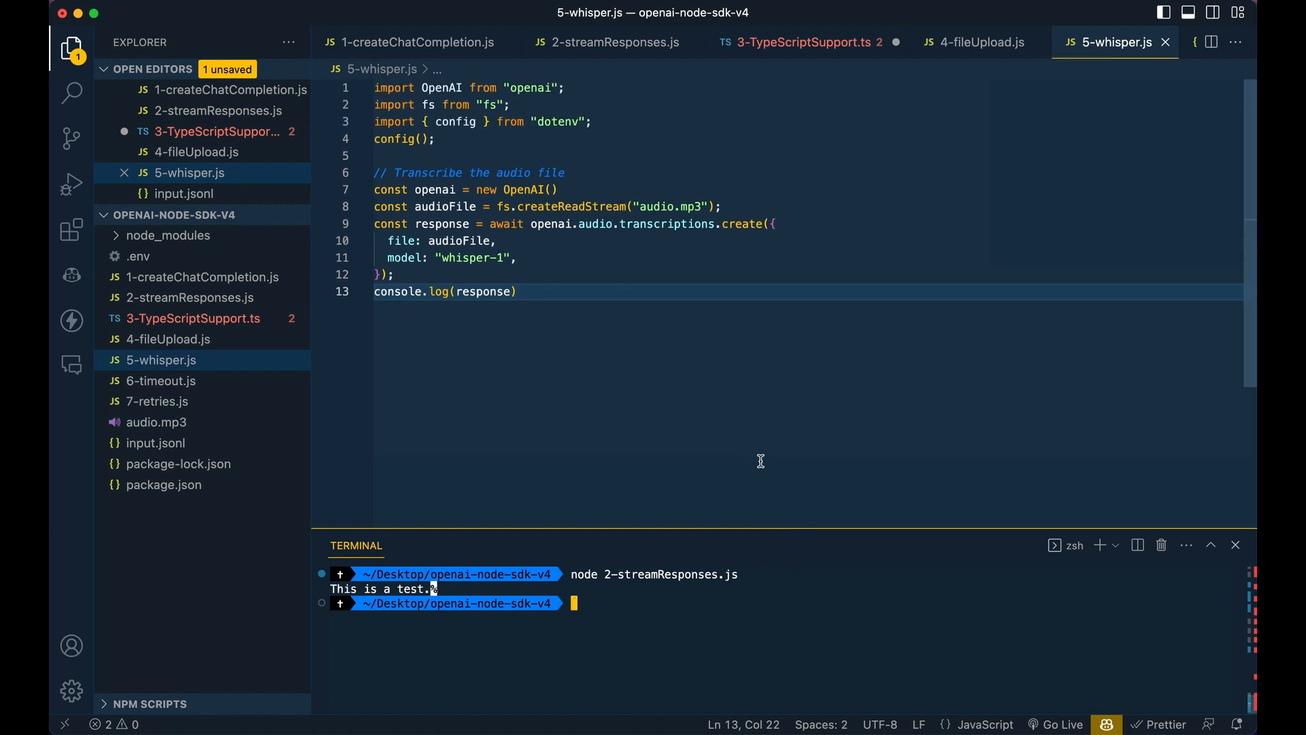
mouse_move(738, 611)
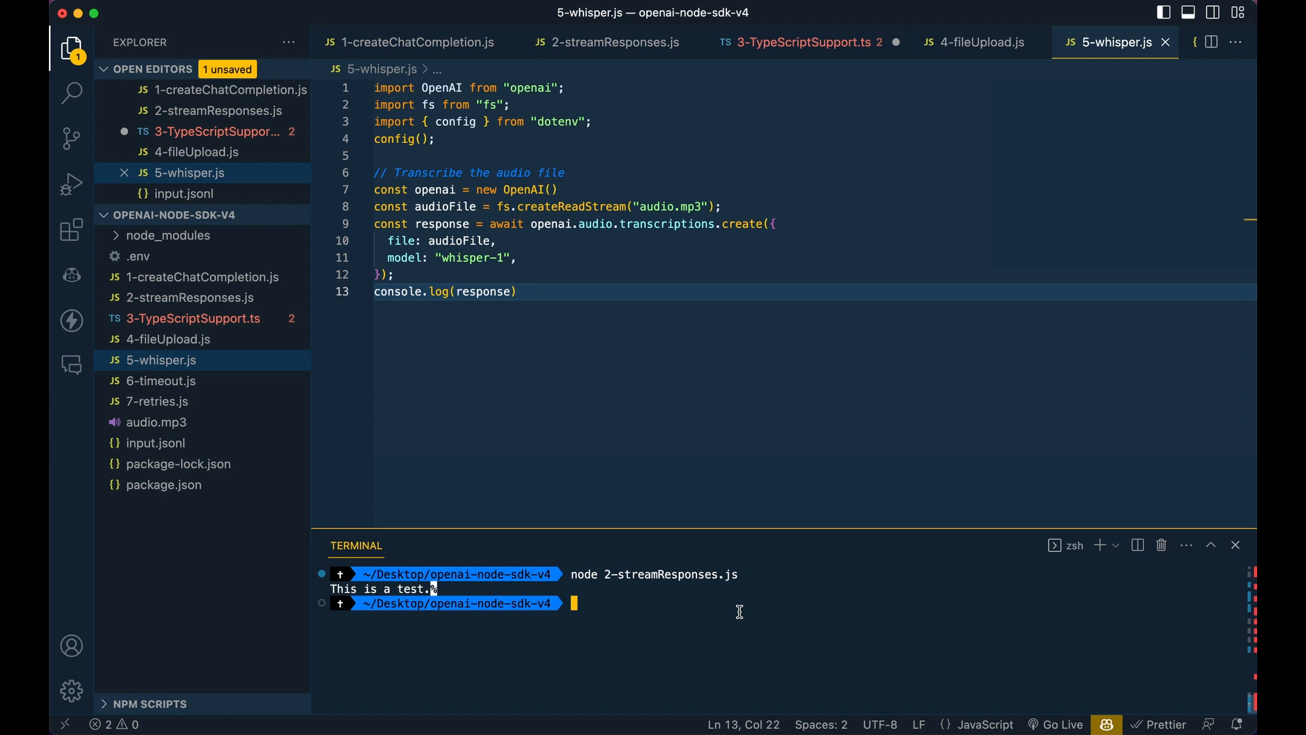
text(node 5-whisper.js)
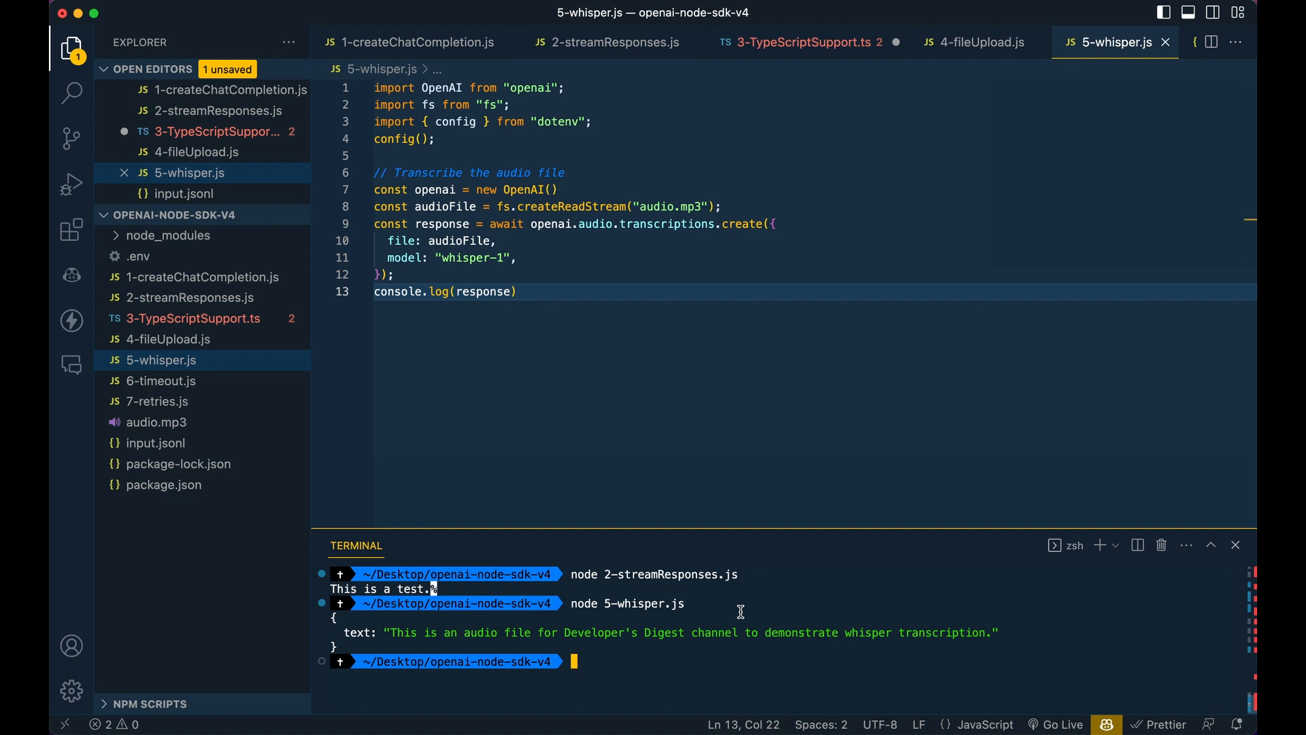
mouse_move(513, 575)
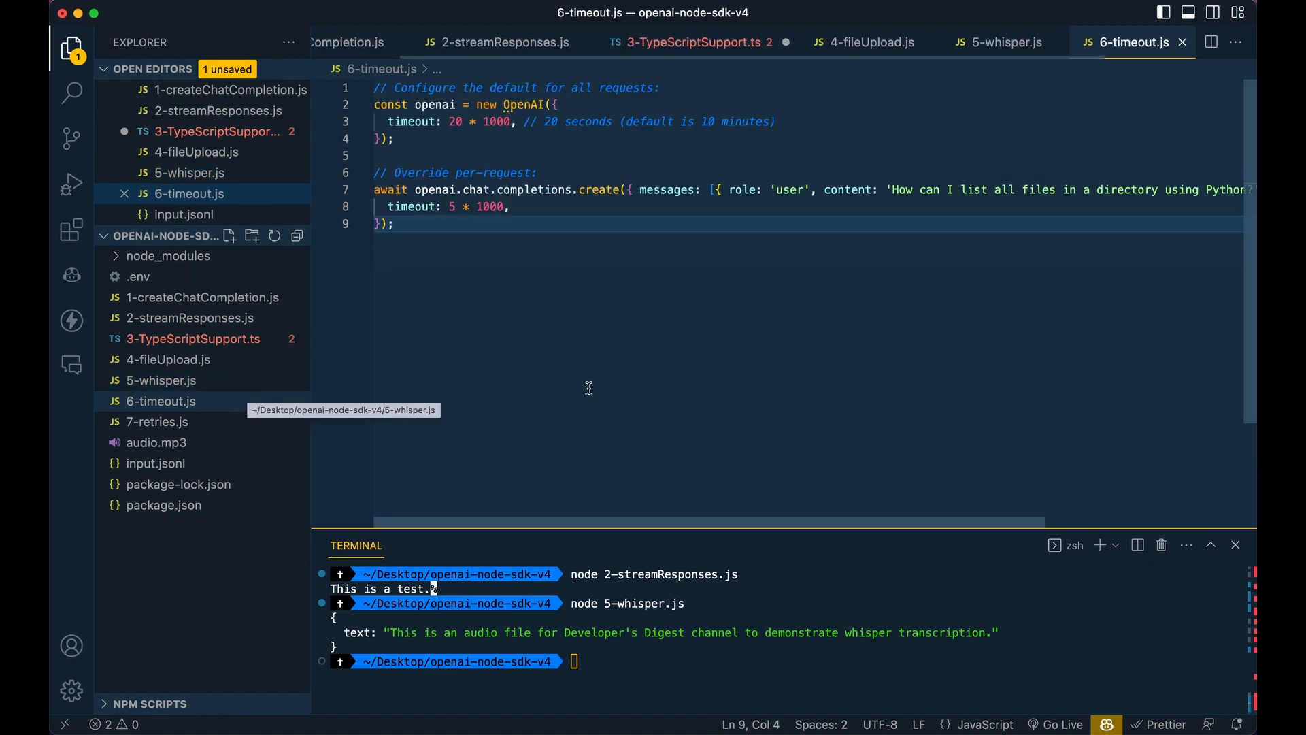
mouse_move(588, 385)
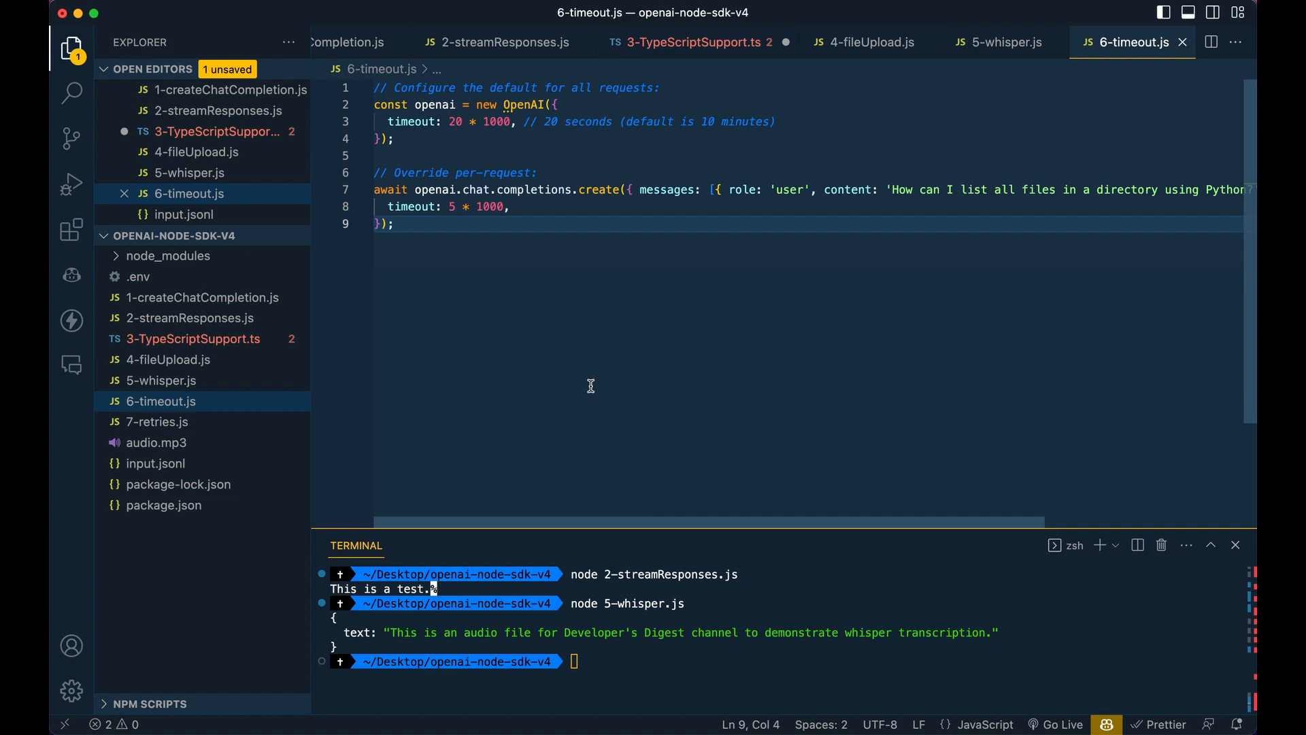
mouse_move(322, 370)
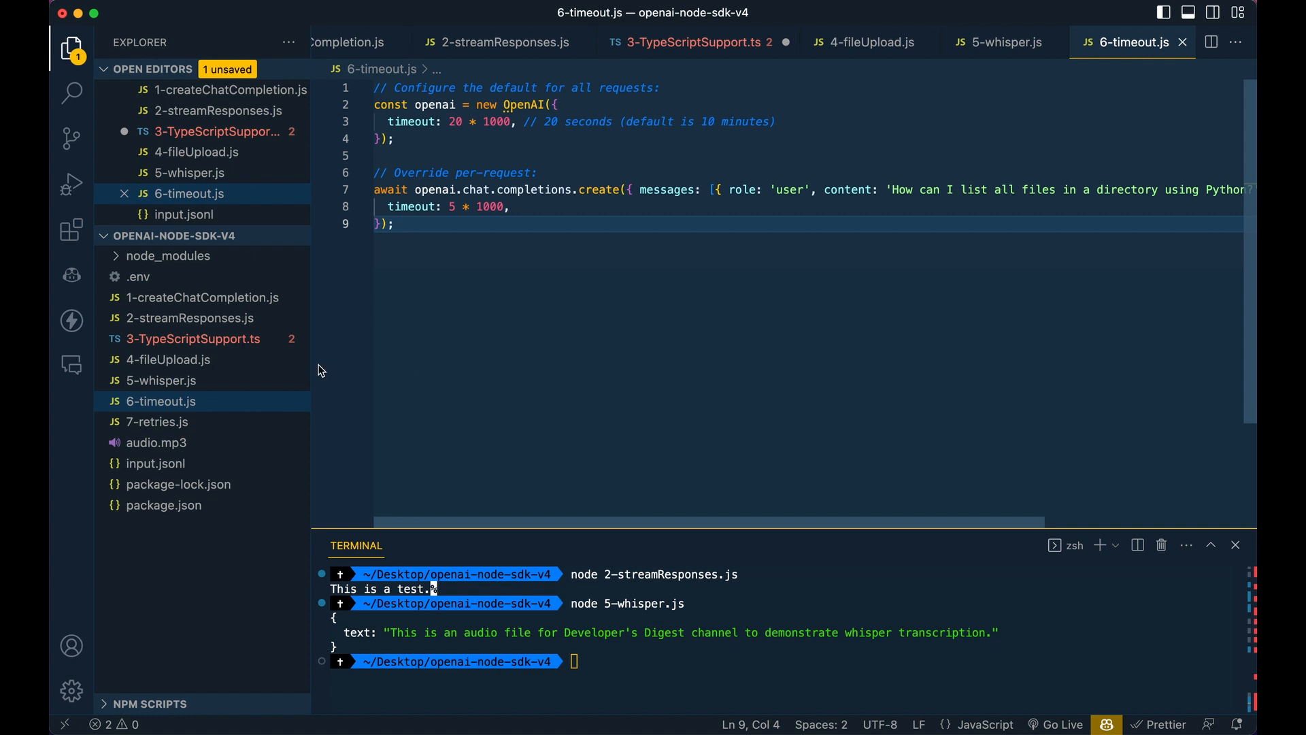
mouse_move(187, 422)
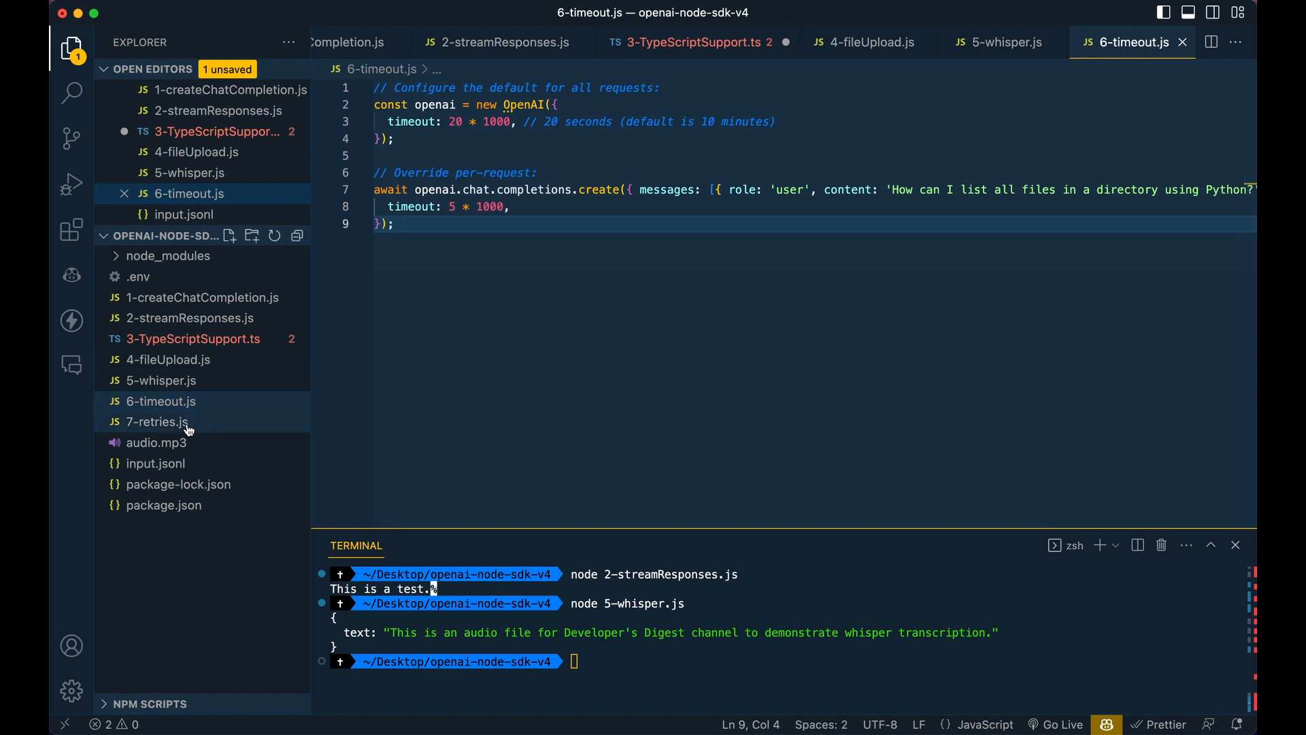
Switch from 6-timeout.js to the 7-retries.js example
click(155, 420)
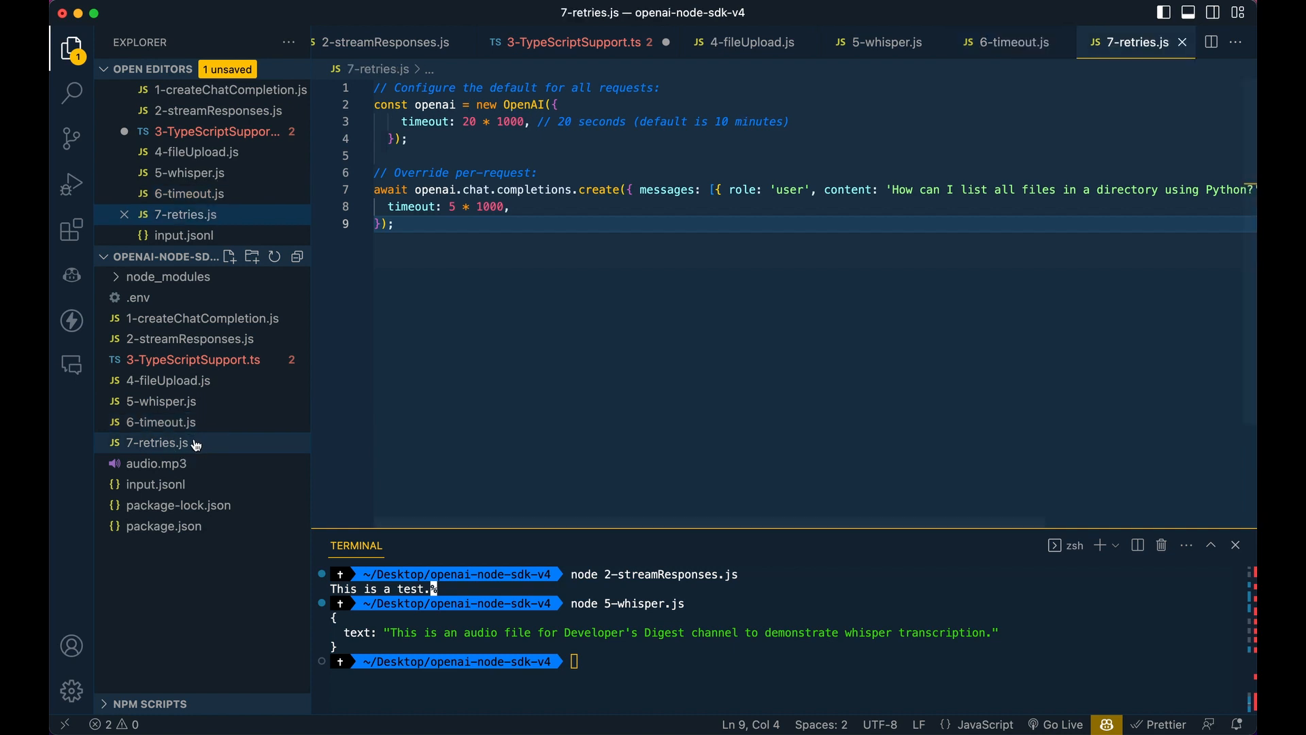
Leave 7-retries.js and bring Google Chrome to the front via Cmd+Tab
click(158, 421)
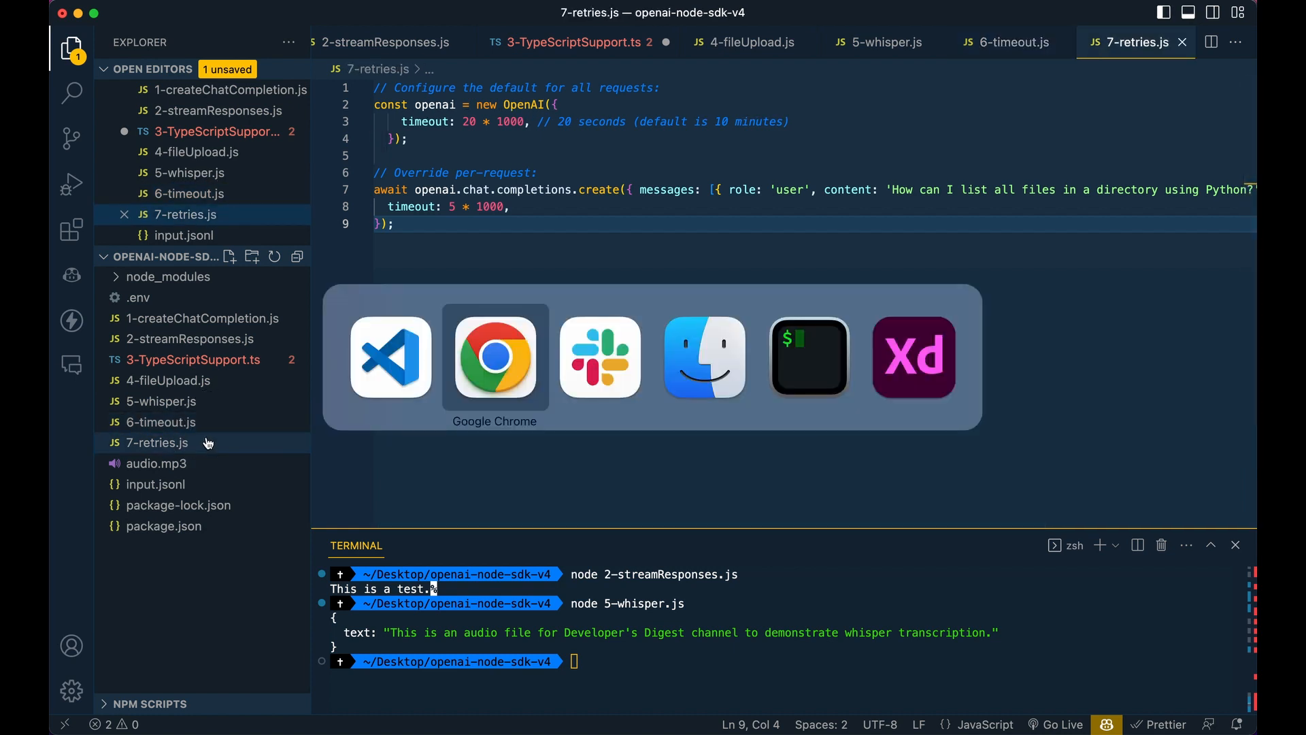
click(494, 357)
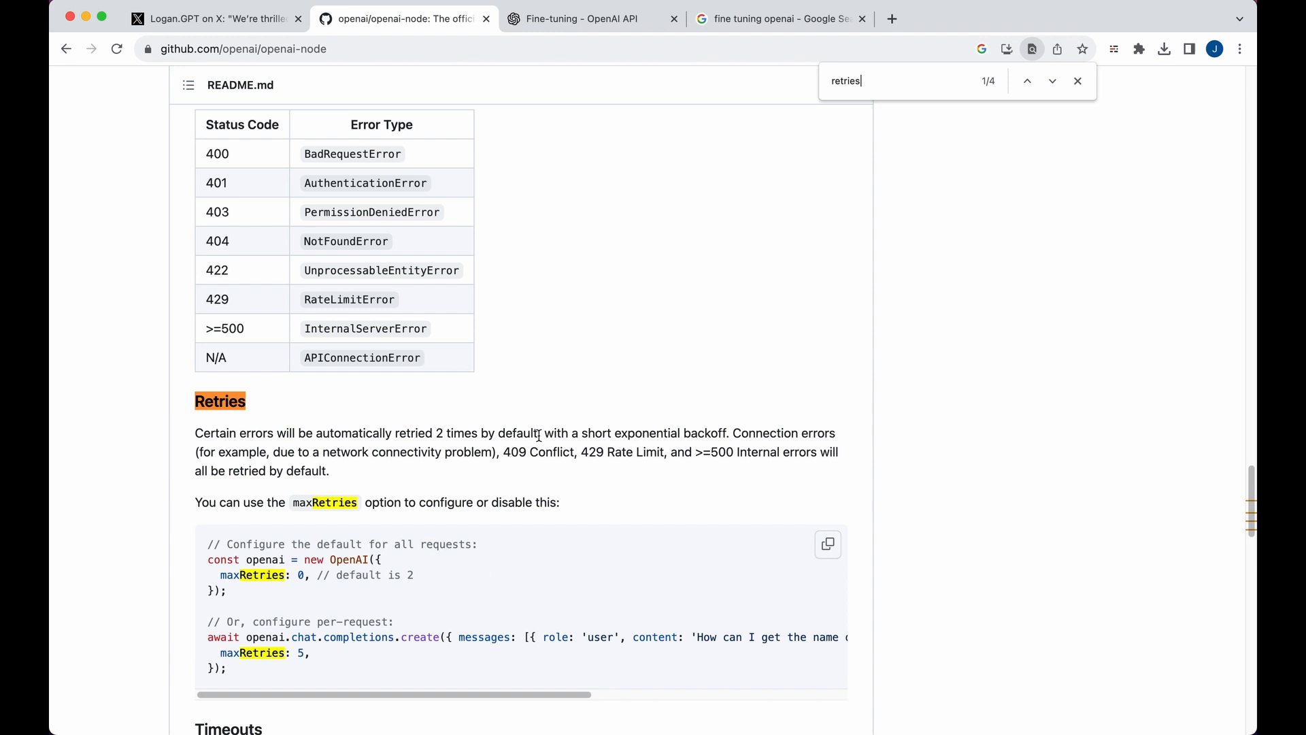
Scroll from the README's Retries/maxRetries section down to Semantic Versioning and Requirements
scroll(down, 3)
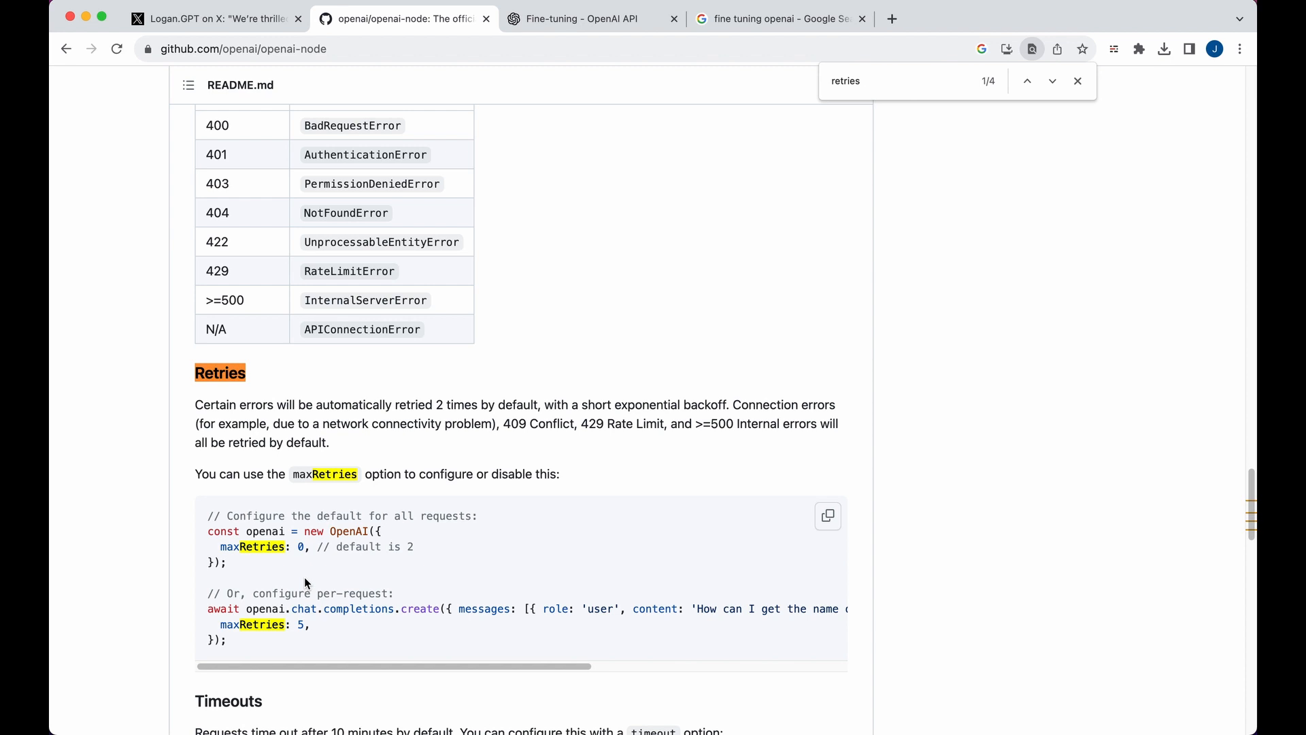
mouse_move(522, 420)
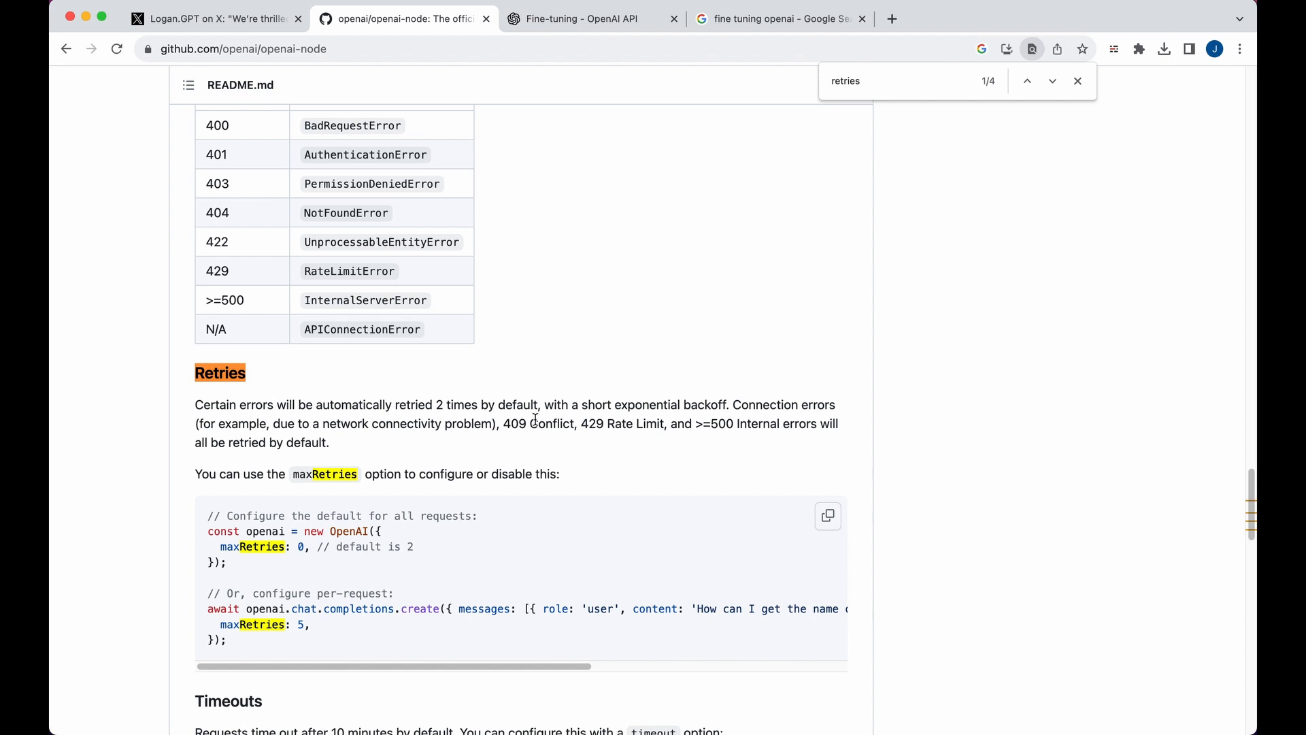
mouse_move(652, 441)
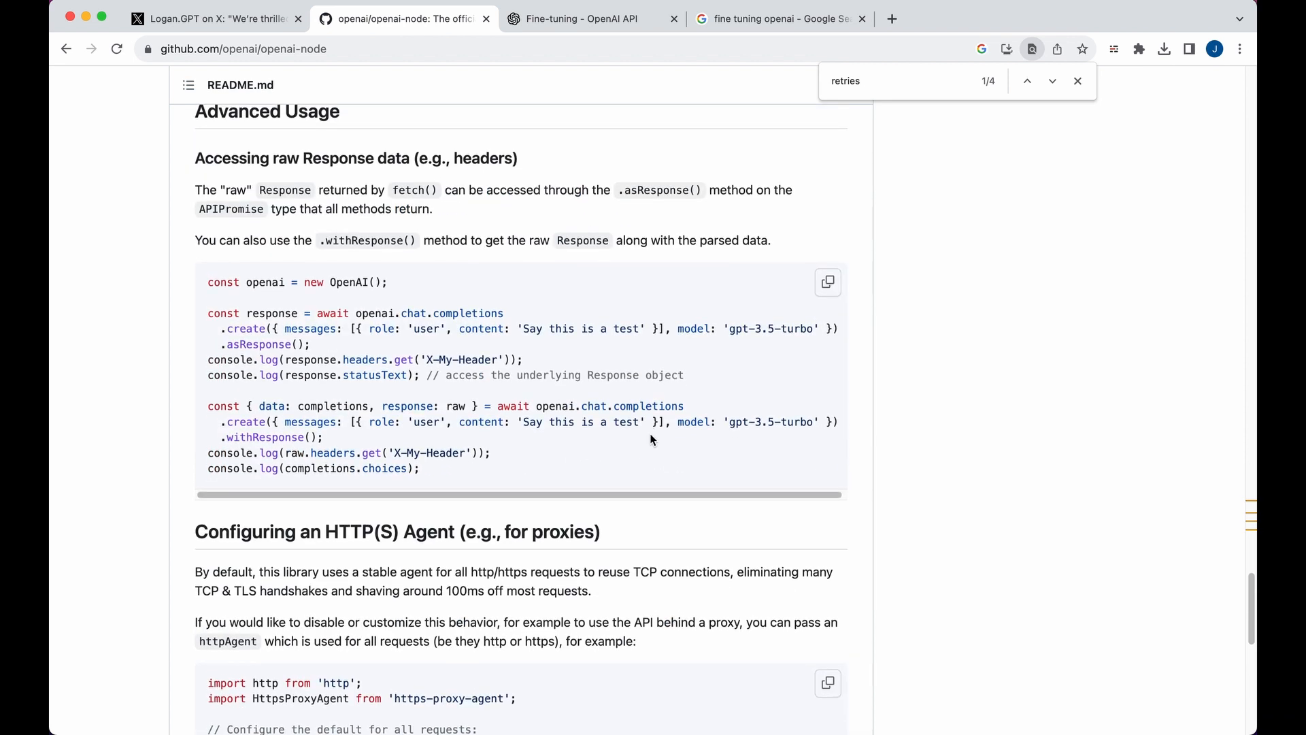
scroll(down, 3)
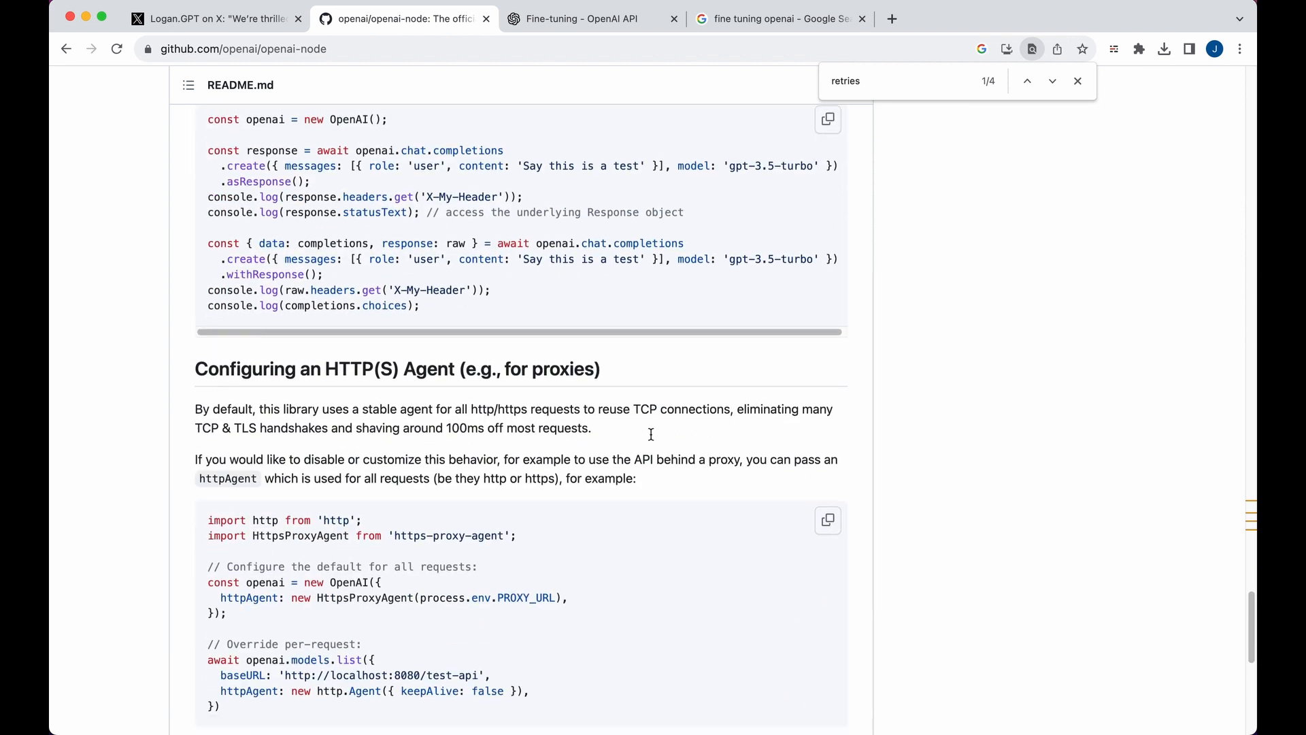
scroll(down, 3)
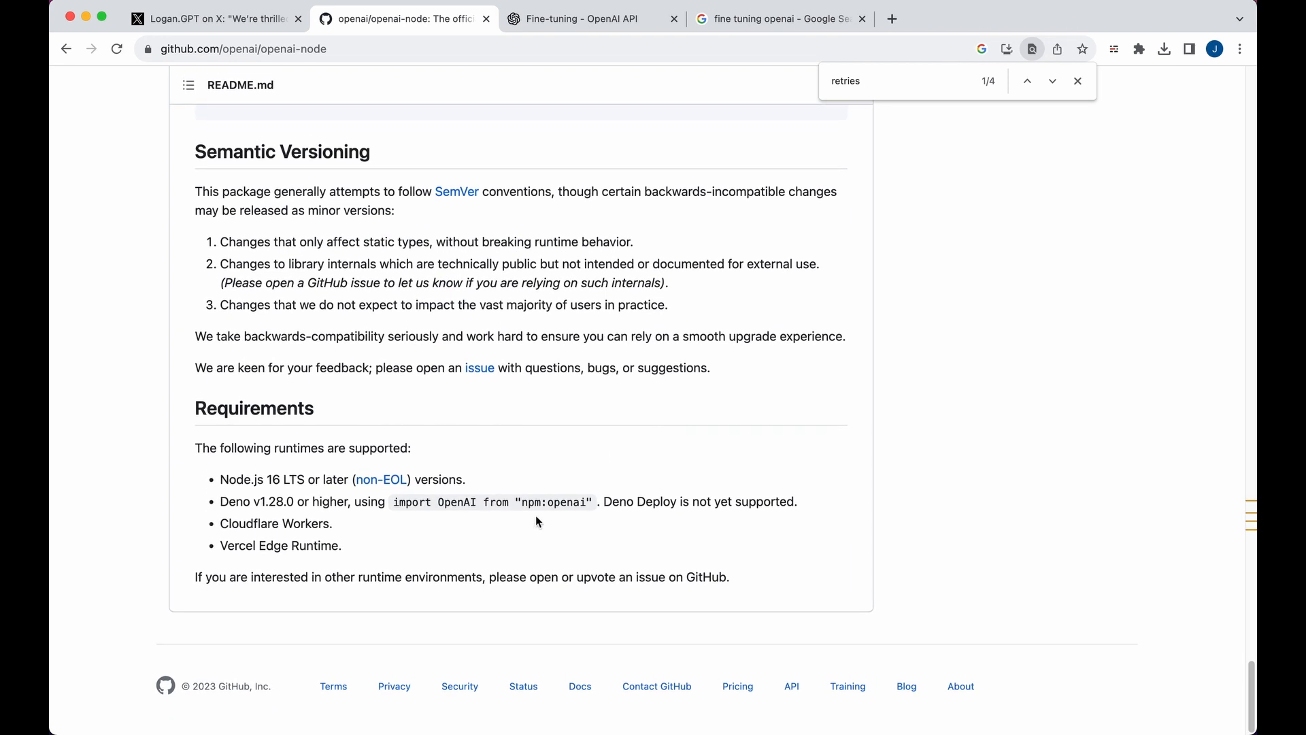
mouse_move(236, 479)
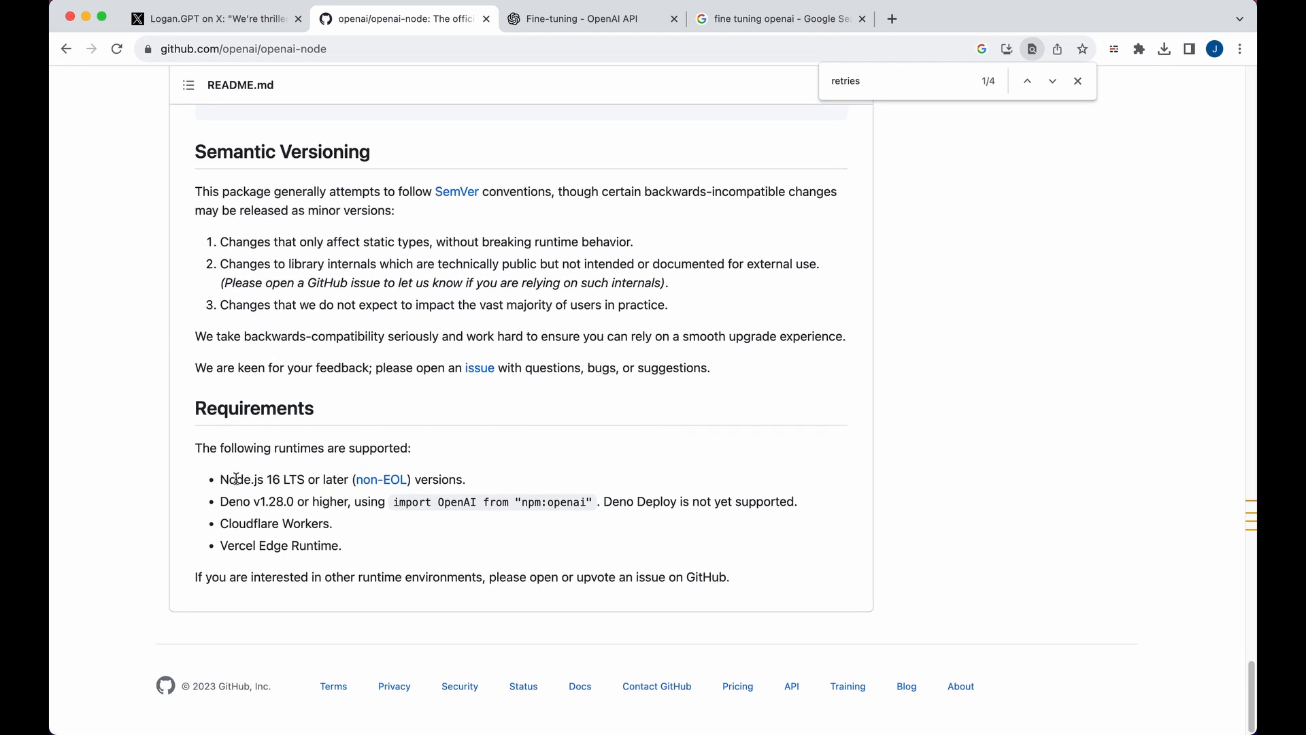